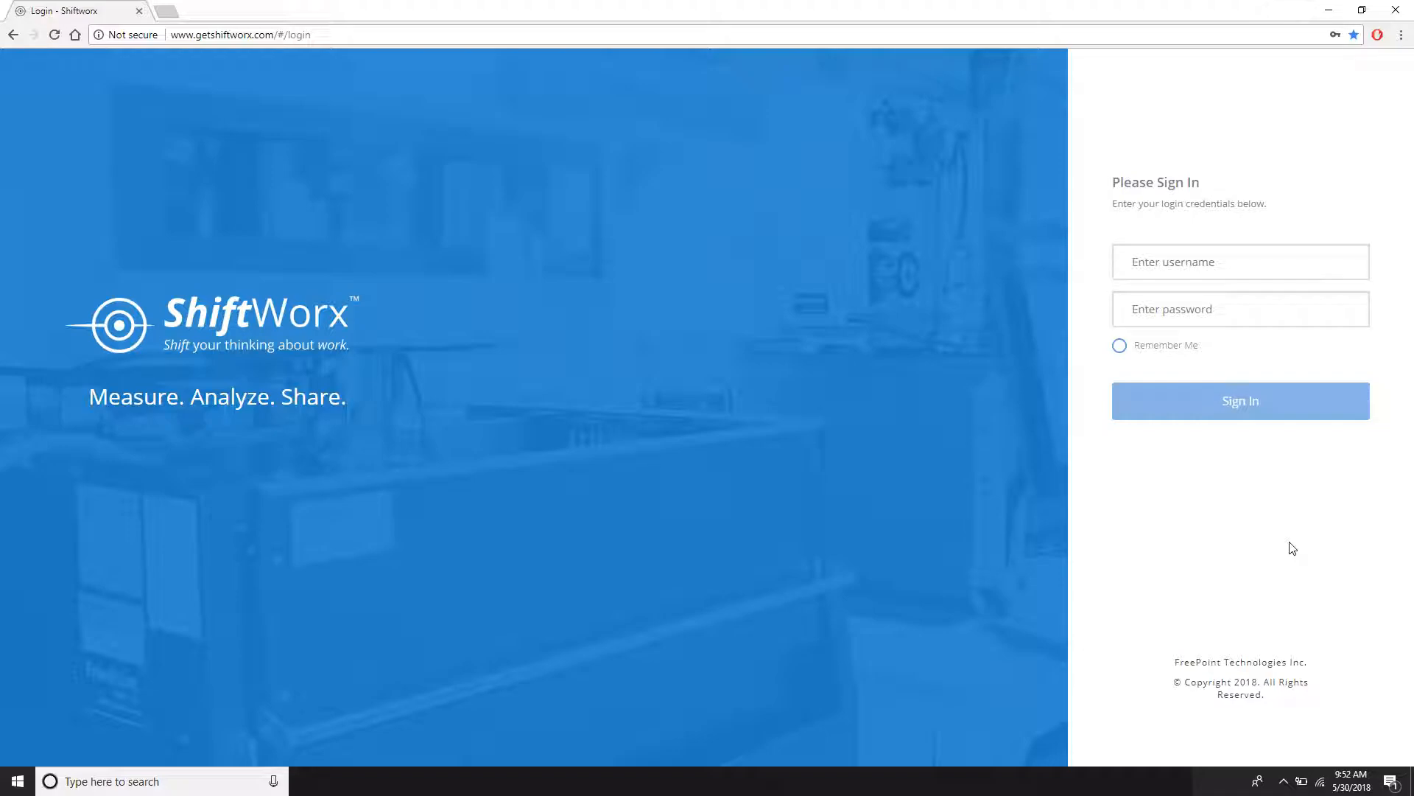
- Sign in to ShiftWorx with the username and password credentials
{"action": "left_click", "coordinate": [240, 34]}
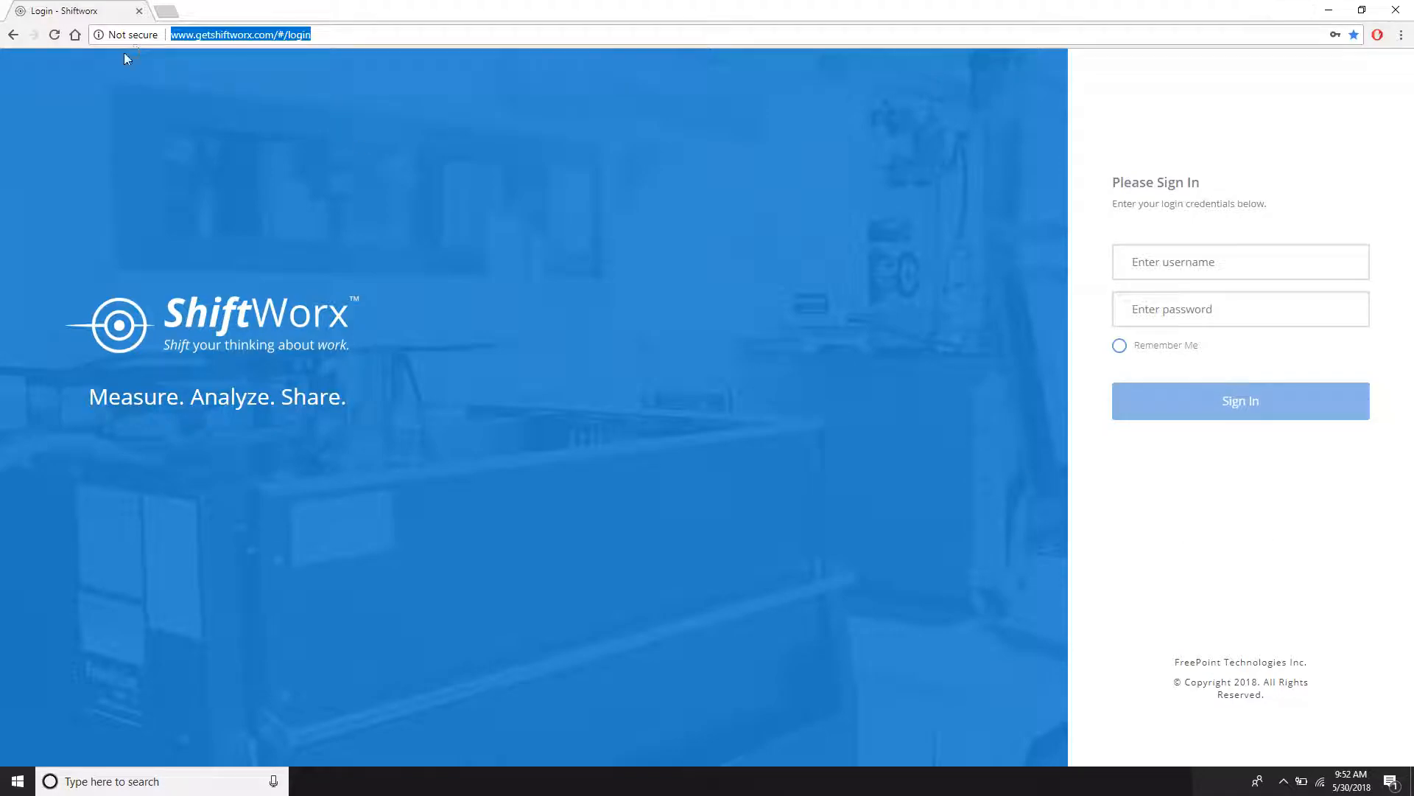
{"action": "left_click", "coordinate": [1239, 262]}
{"action": "type", "text": "test6"}
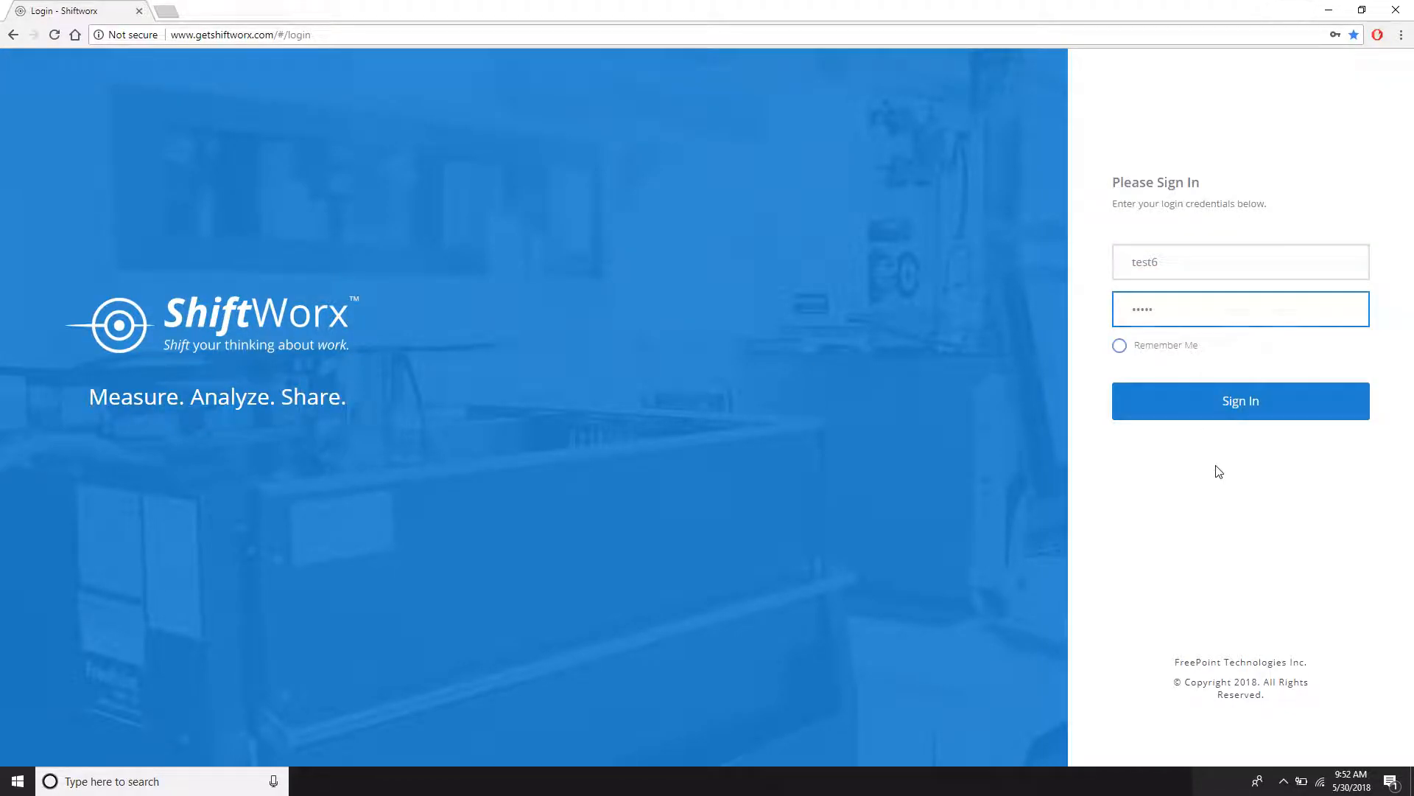
{"action": "left_click", "coordinate": [1239, 401]}
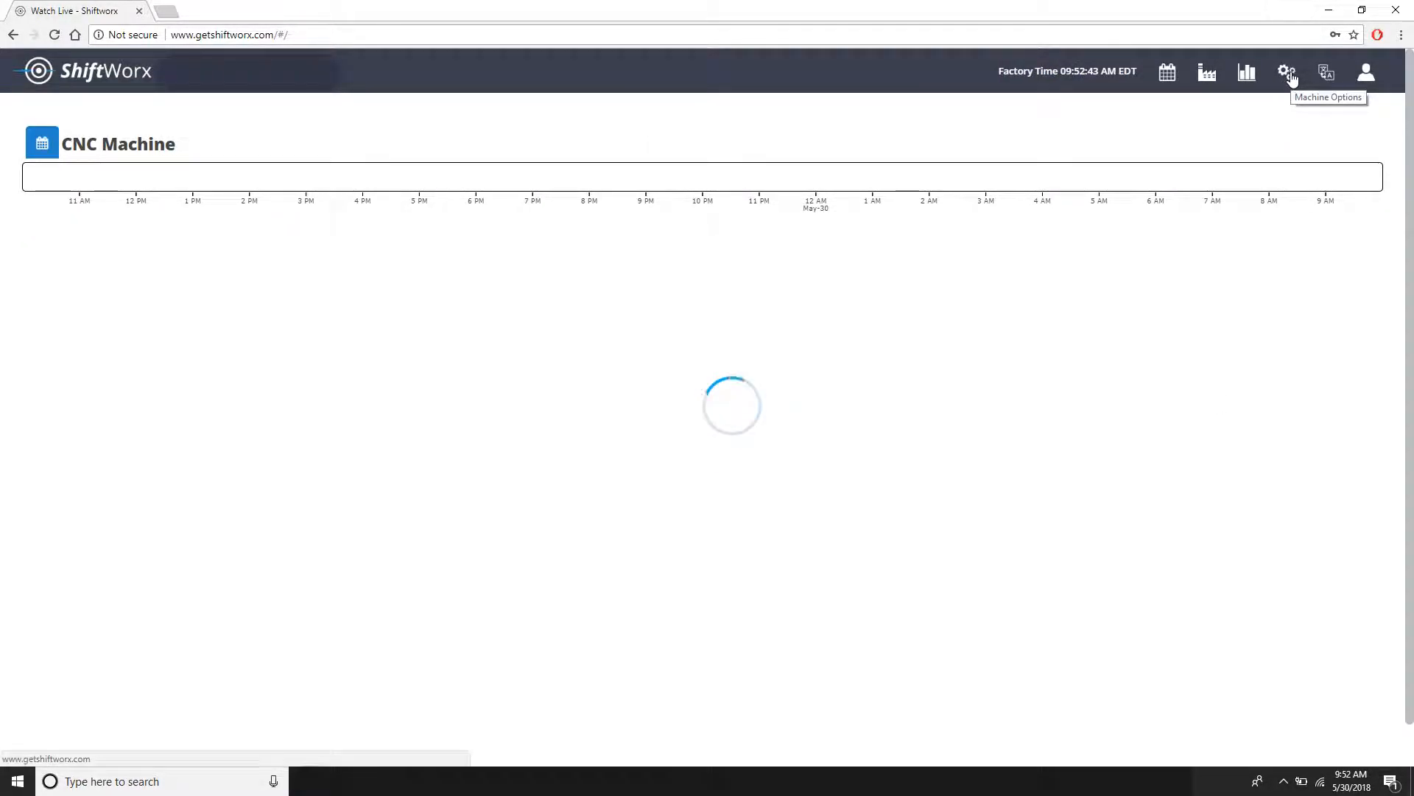
- Go to Manage Machine Profile from the Machine Options menu
{"action": "left_click", "coordinate": [1288, 72]}
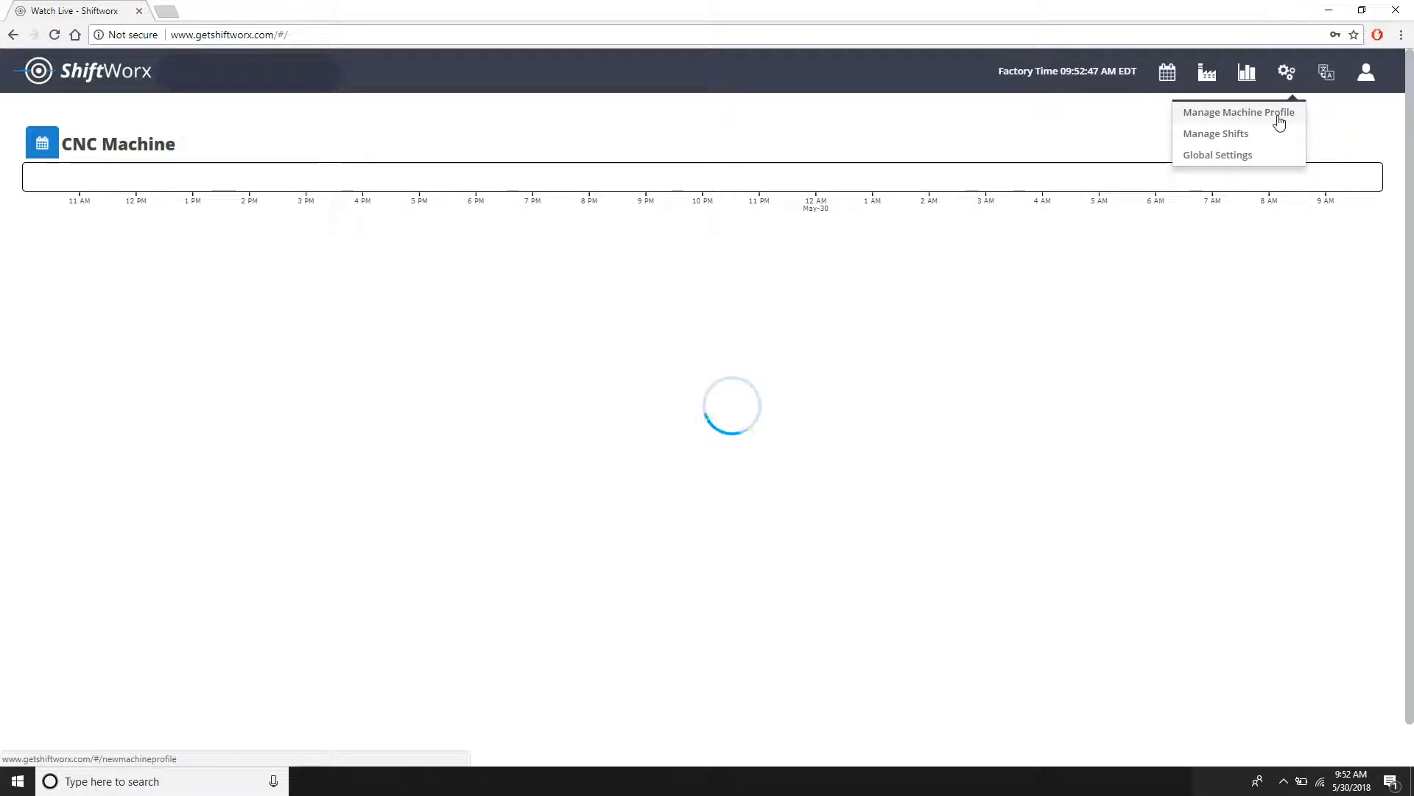
{"action": "left_click", "coordinate": [1237, 112]}
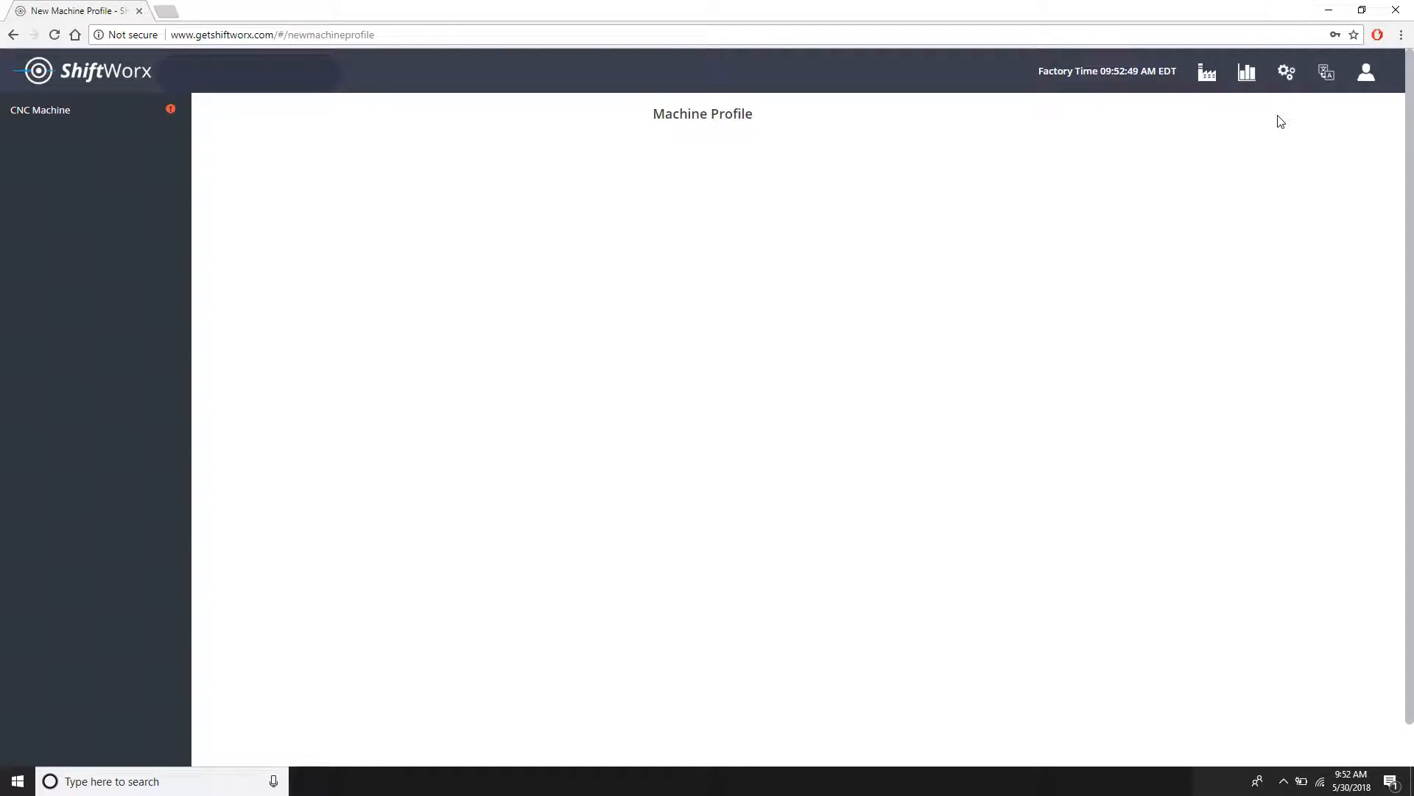
{"action": "mouse_move", "coordinate": [123, 156]}
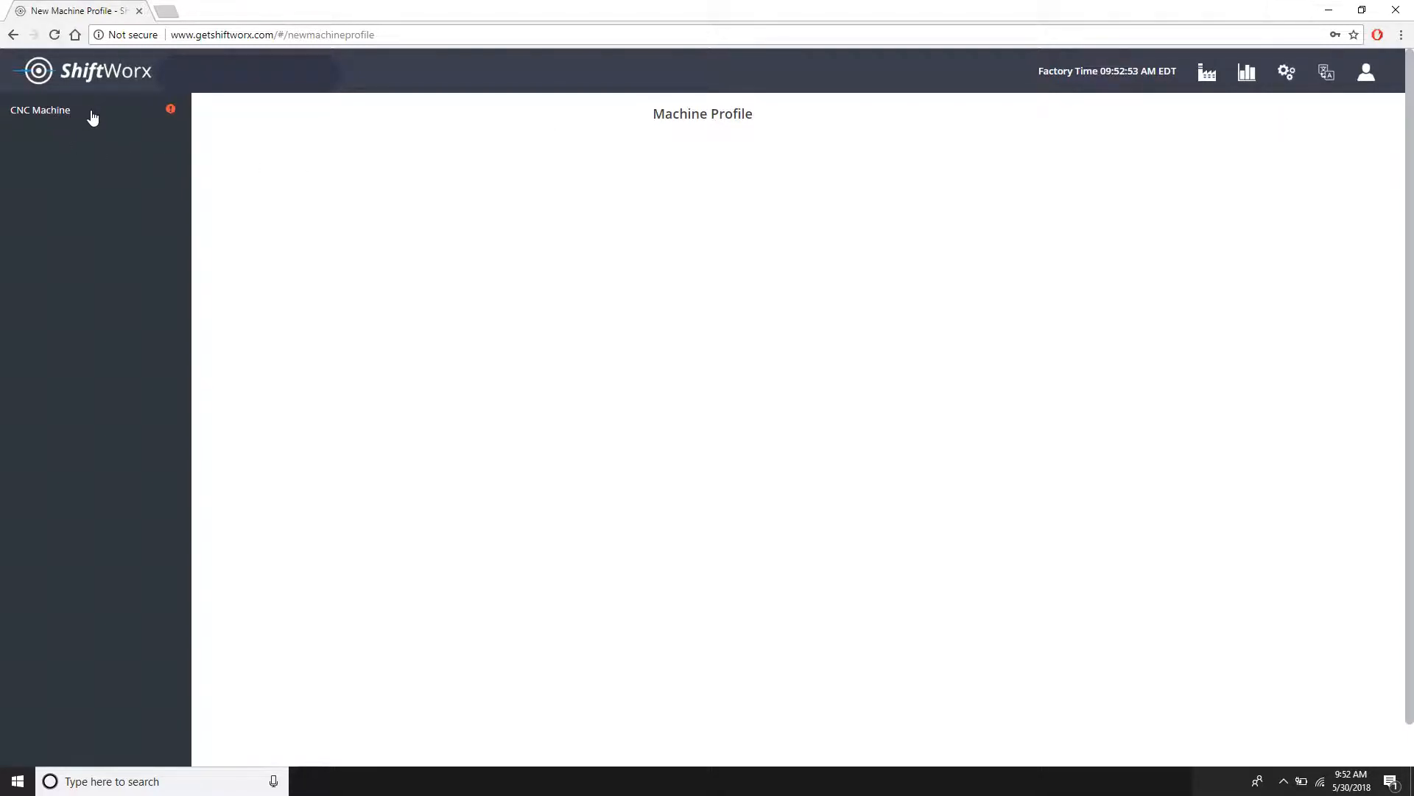
- Select the CNC Machine profile and rename its alias to 'Machine 1', then back to 'CNC Machine'
{"action": "left_click", "coordinate": [40, 109]}
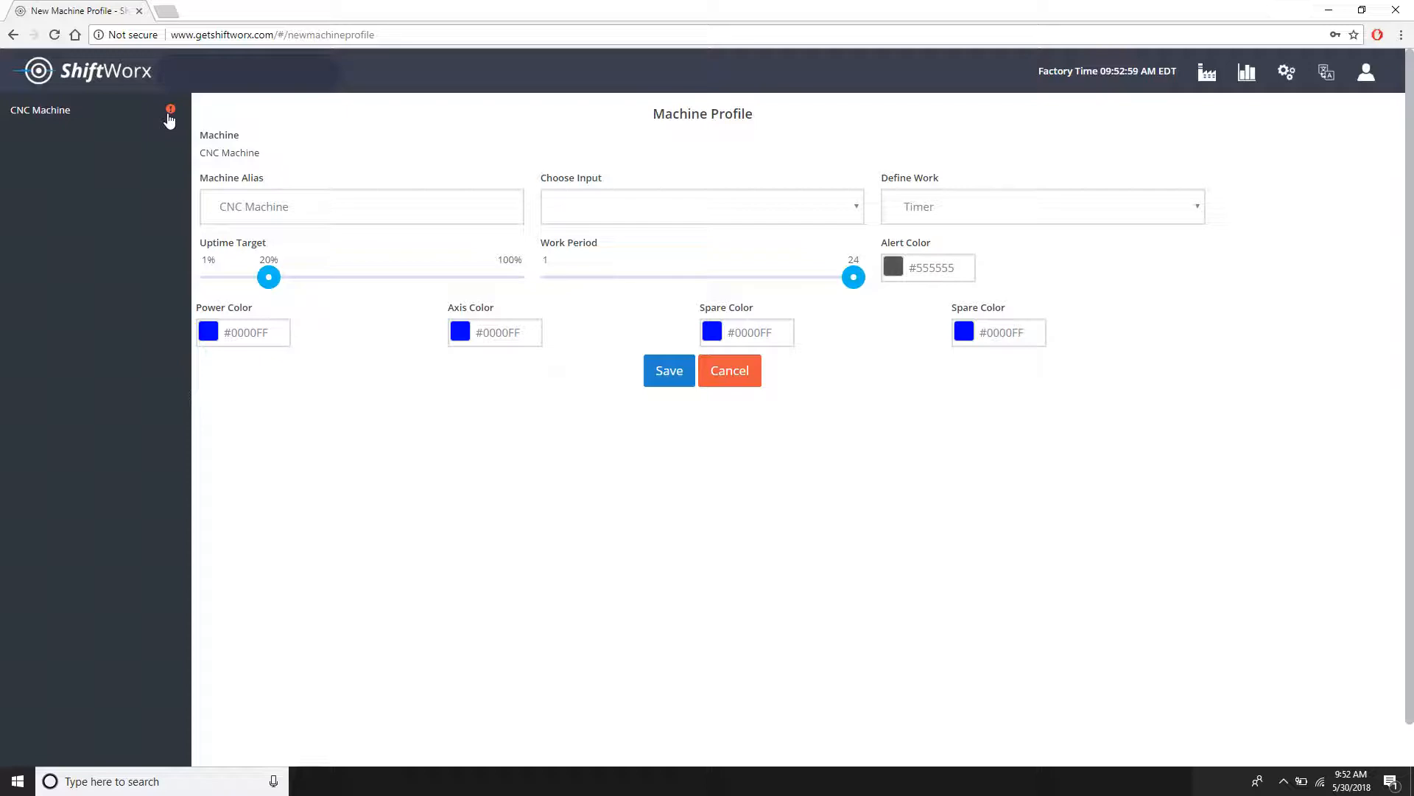
{"action": "mouse_move", "coordinate": [401, 327]}
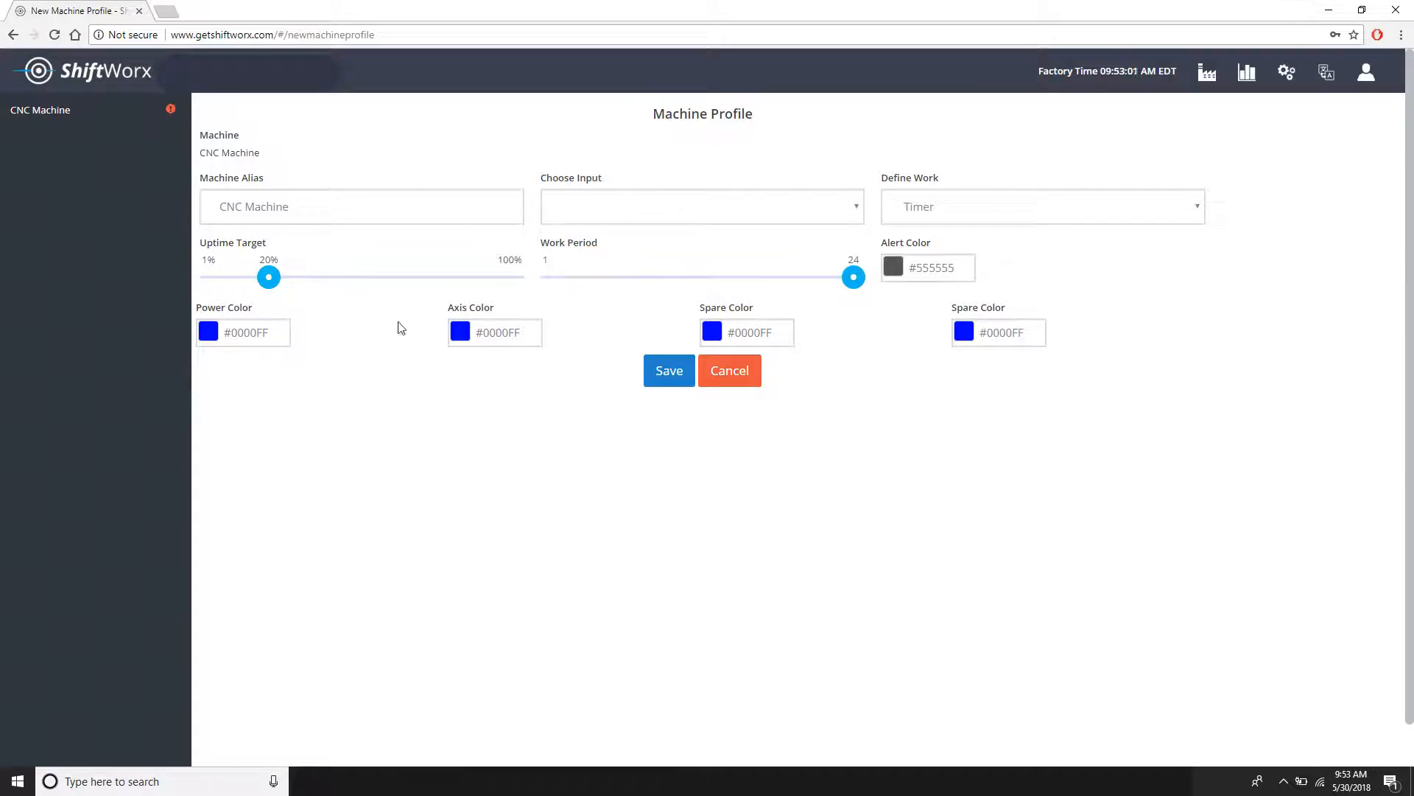
{"action": "mouse_move", "coordinate": [432, 327]}
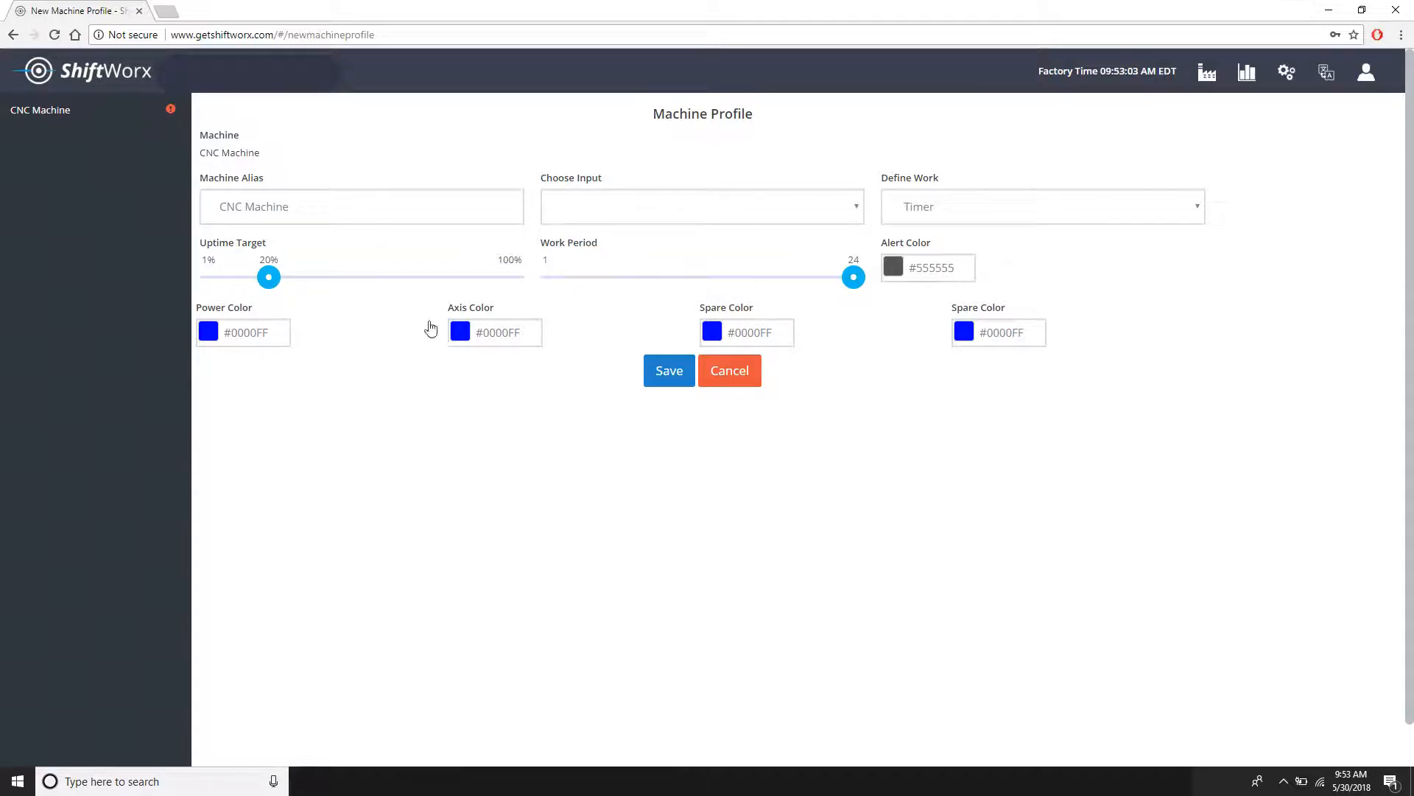
{"action": "double_click", "coordinate": [230, 152]}
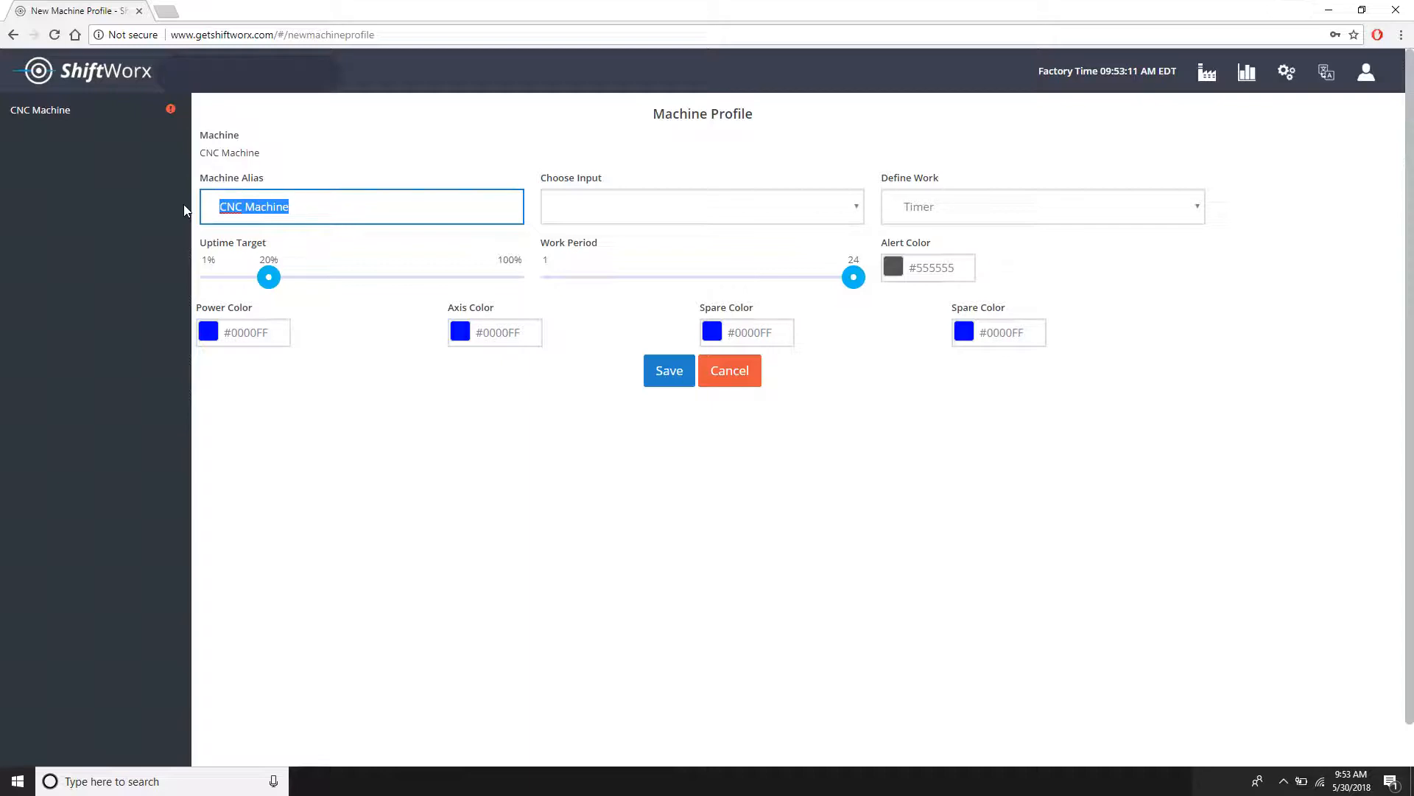
{"action": "type", "text": "M"}
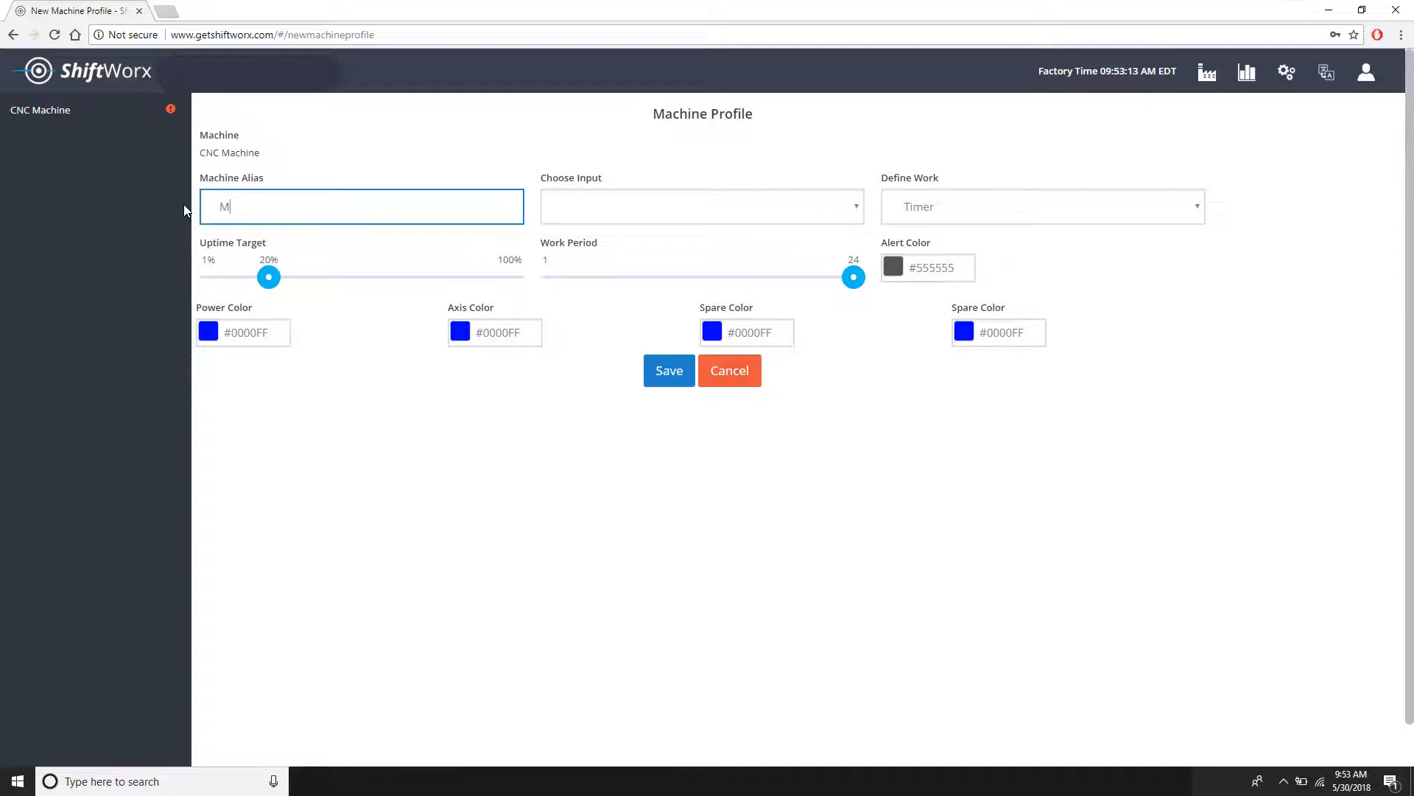
{"action": "type", "text": "achine 1"}
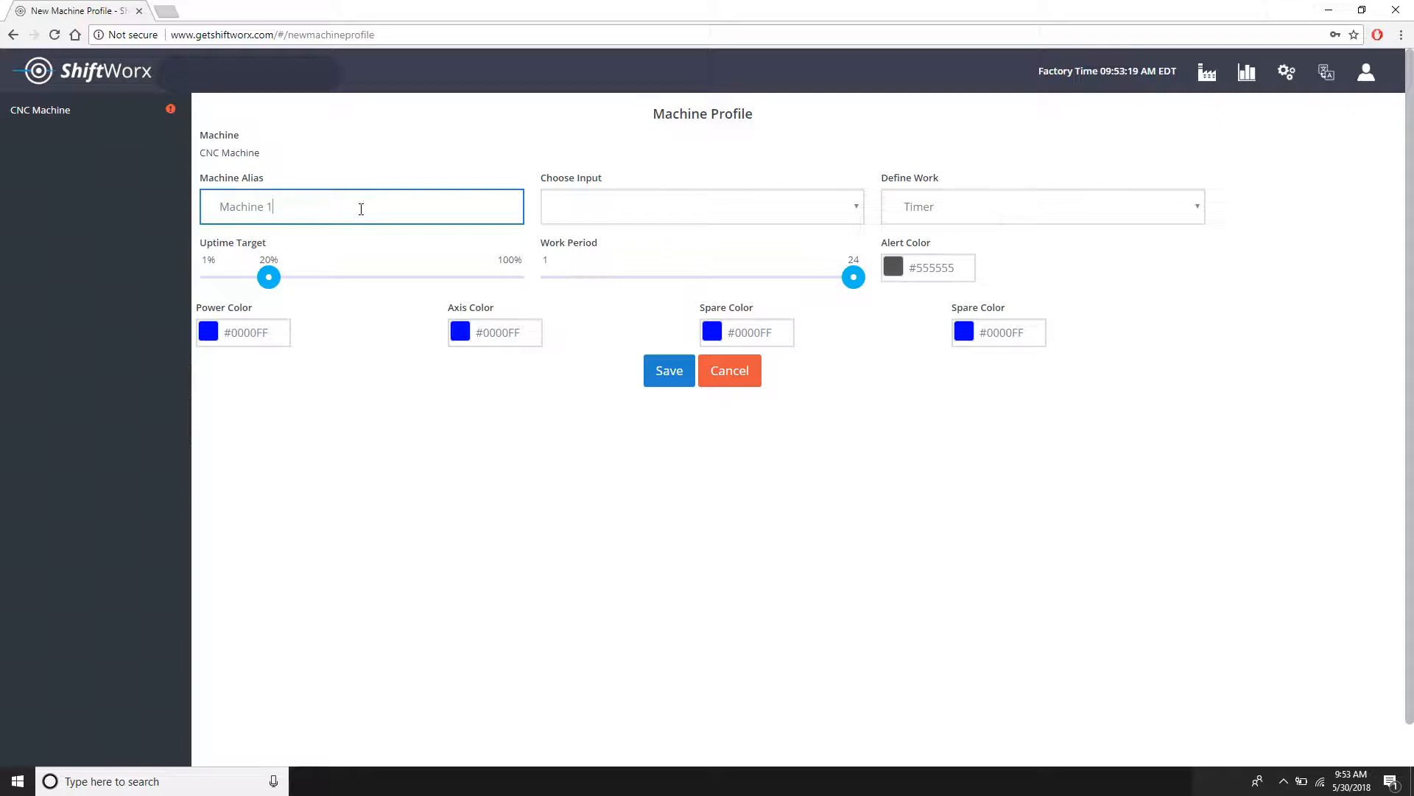
{"action": "type", "text": "CNC M"}
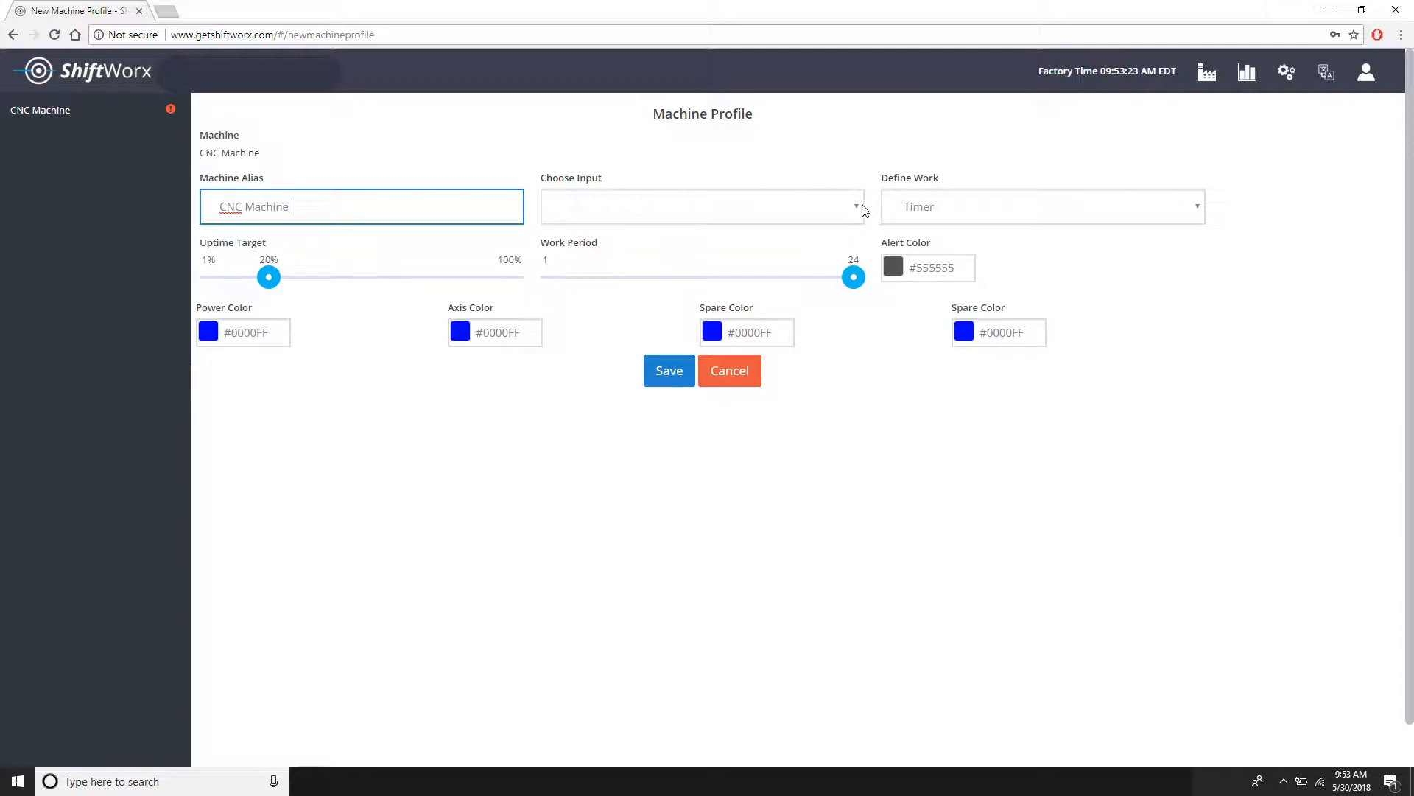
- Choose Spindle as the machine input, keeping Timer as the work definition
{"action": "left_click", "coordinate": [701, 207]}
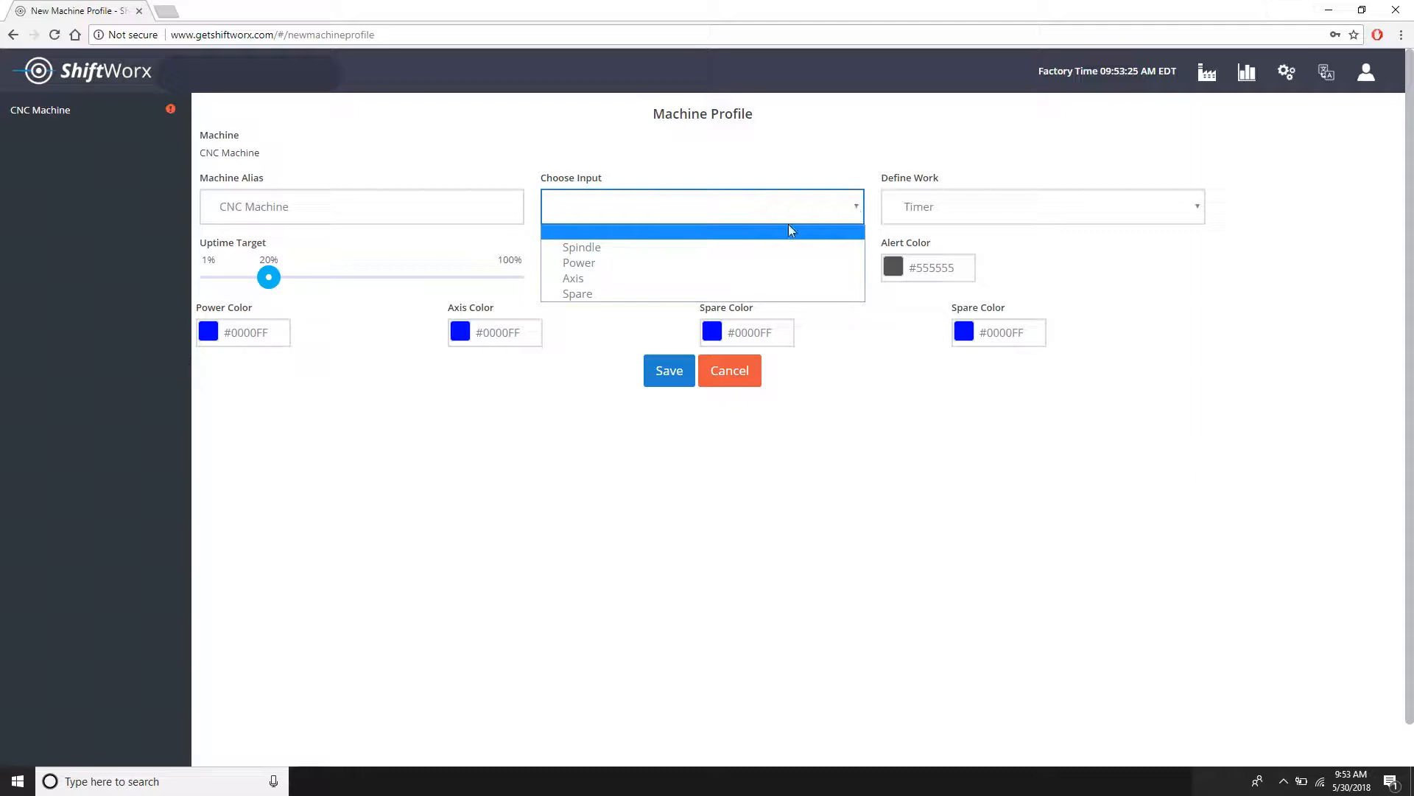
{"action": "left_click", "coordinate": [582, 247]}
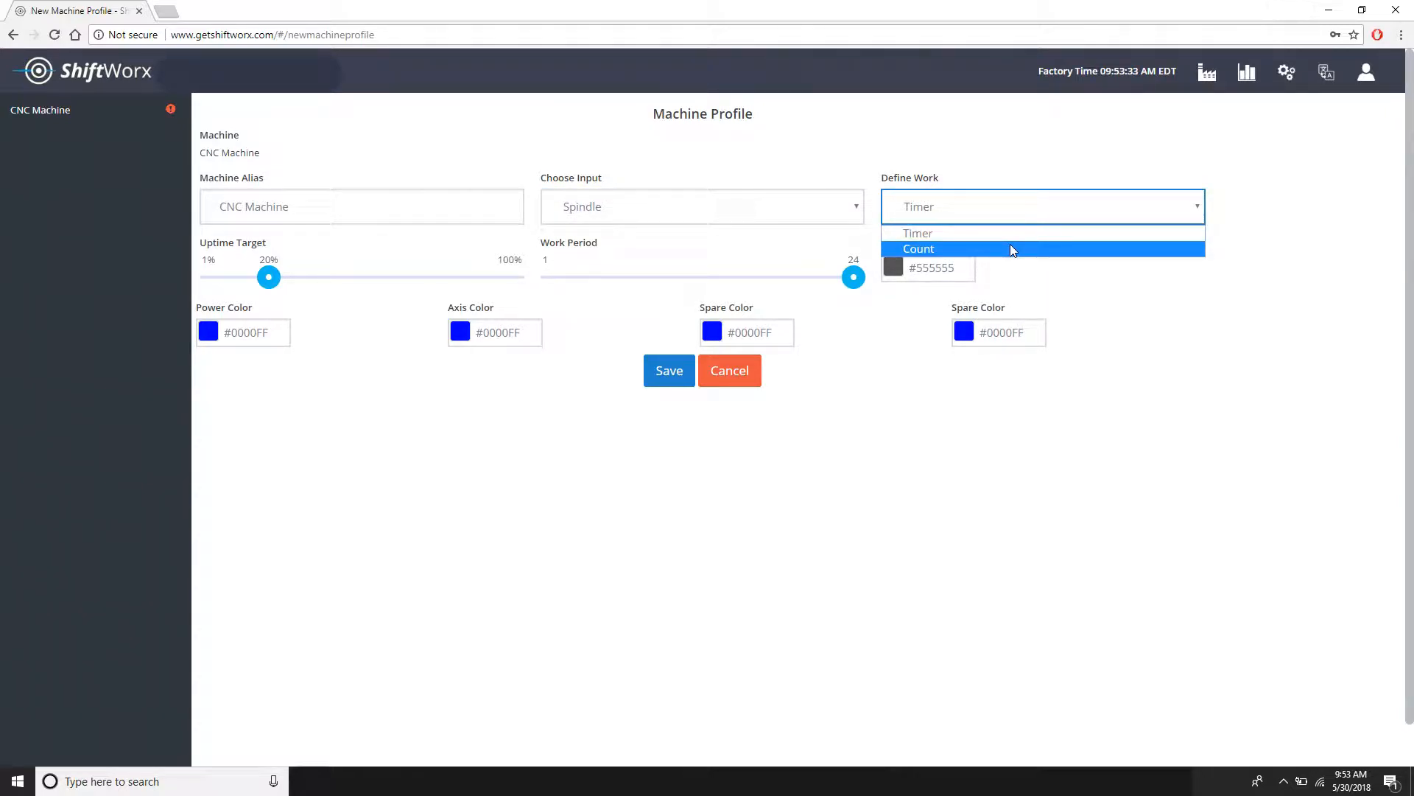
{"action": "mouse_move", "coordinate": [1044, 250]}
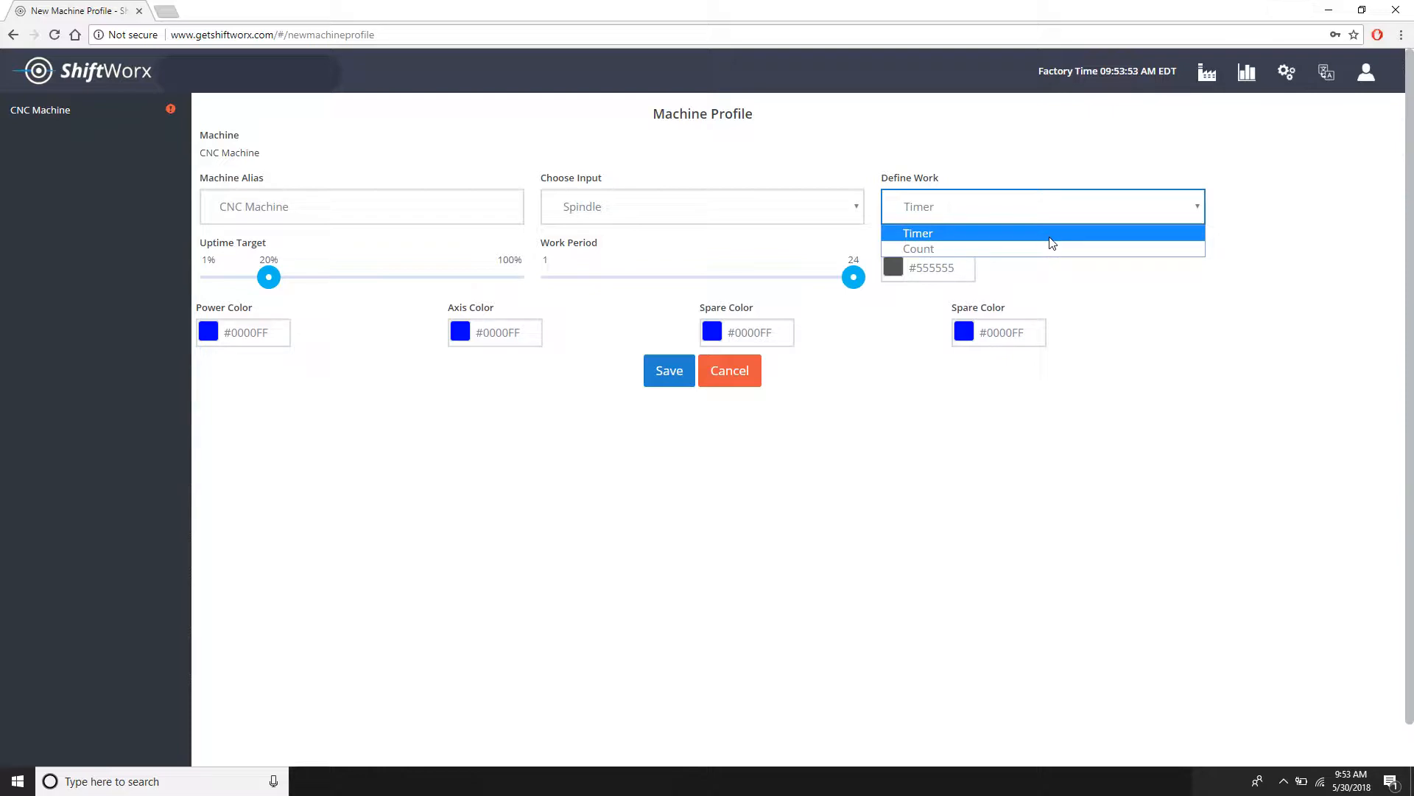
{"action": "left_click", "coordinate": [918, 233]}
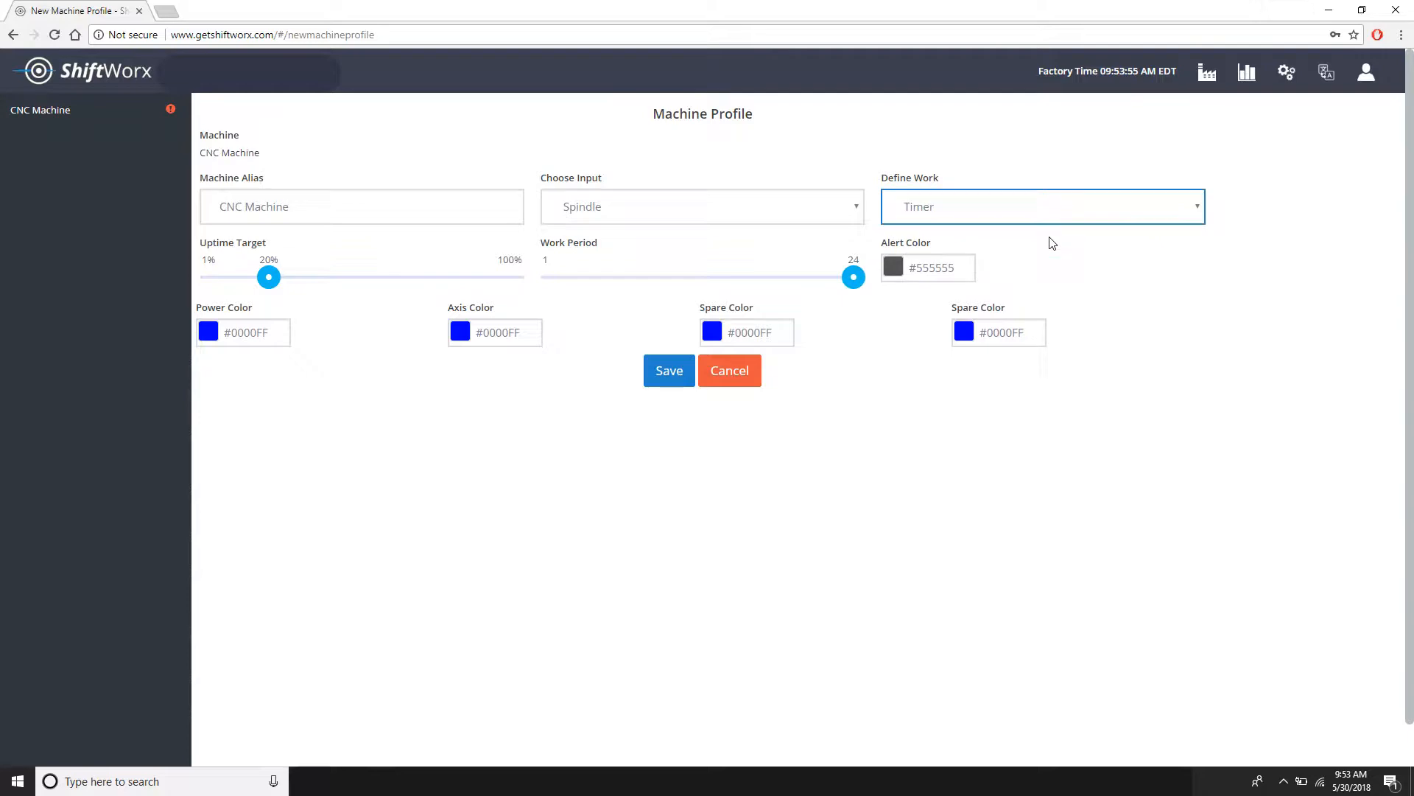
{"action": "mouse_move", "coordinate": [1065, 260]}
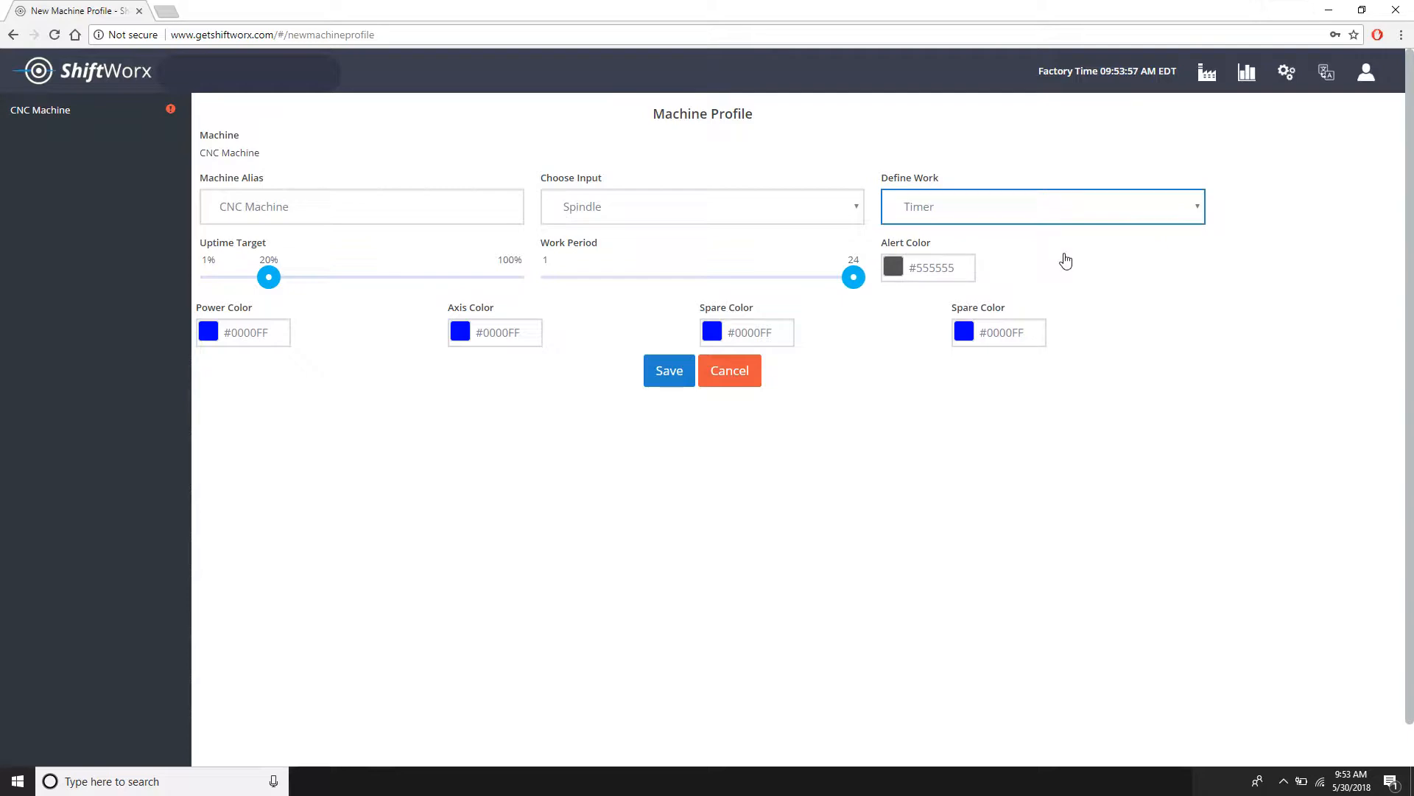
{"action": "mouse_move", "coordinate": [1178, 274]}
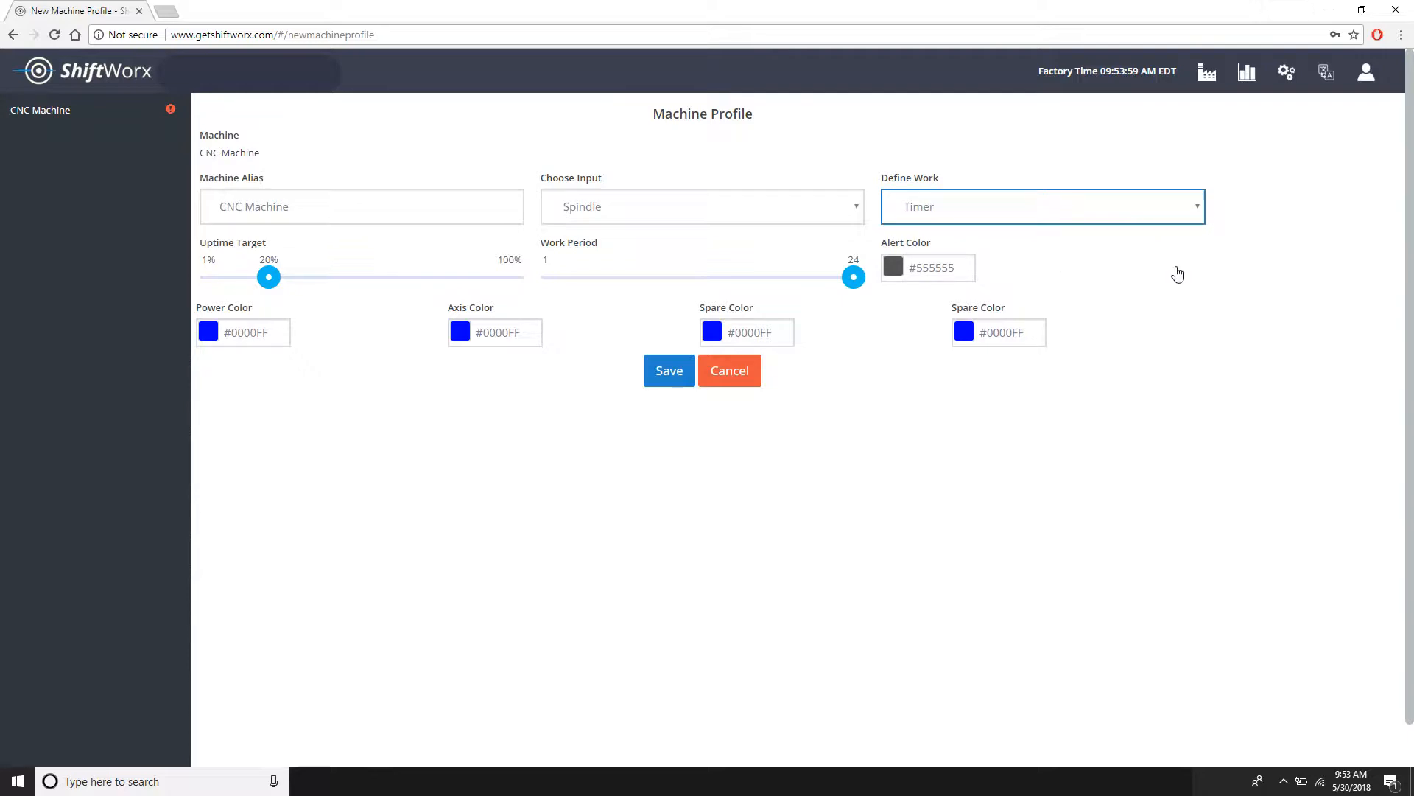
{"action": "mouse_move", "coordinate": [1197, 223]}
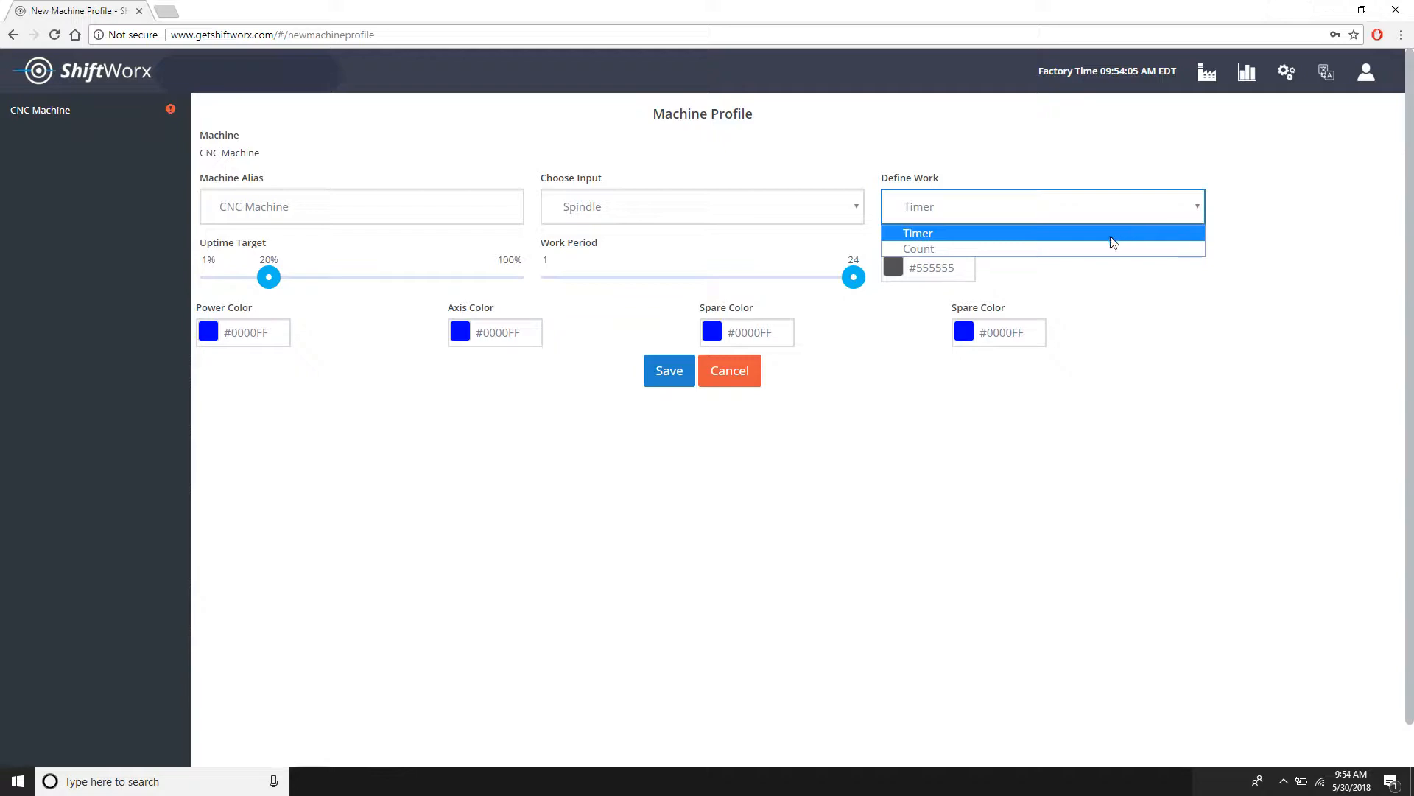
- Switch Define Work to Count, then back to Timer
{"action": "left_click", "coordinate": [917, 249]}
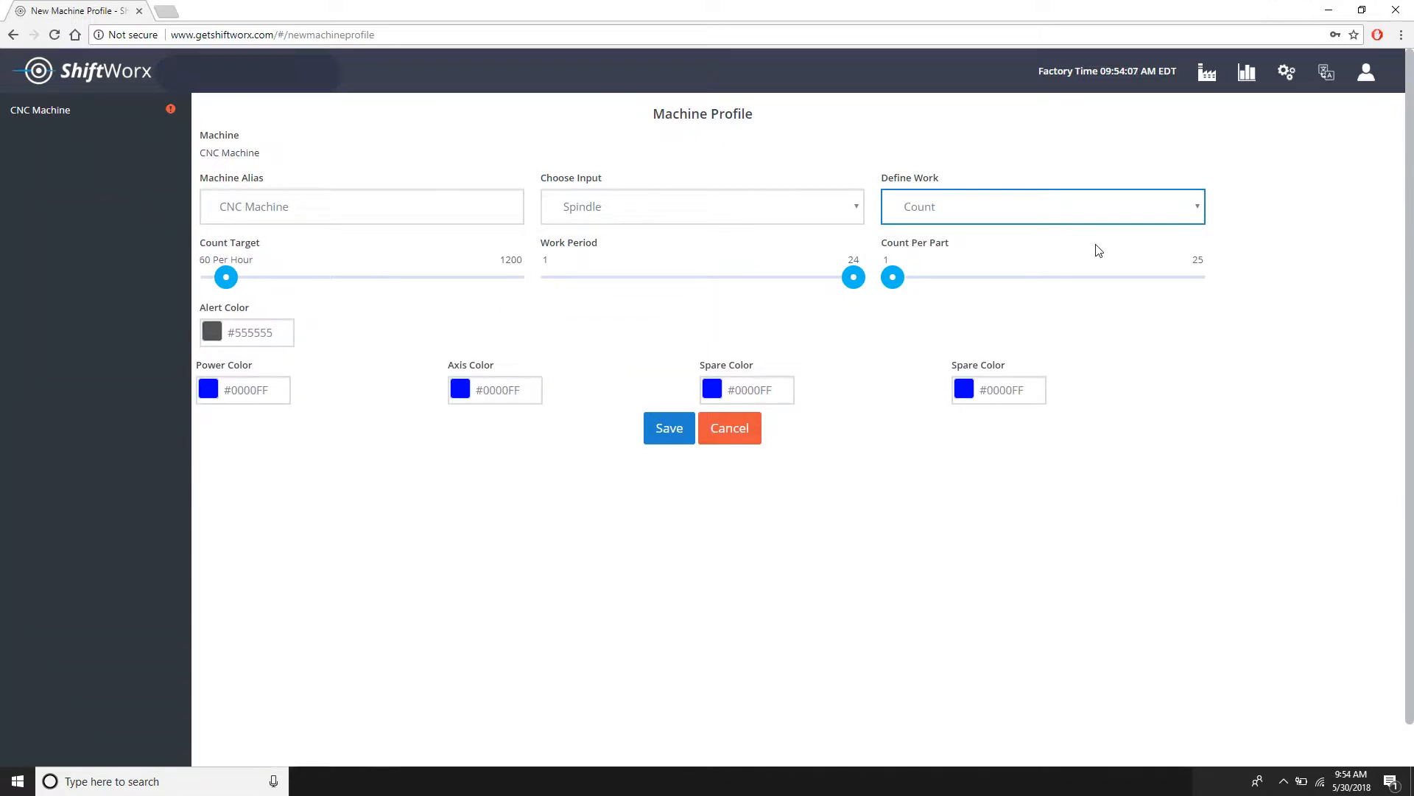
{"action": "mouse_move", "coordinate": [1006, 261]}
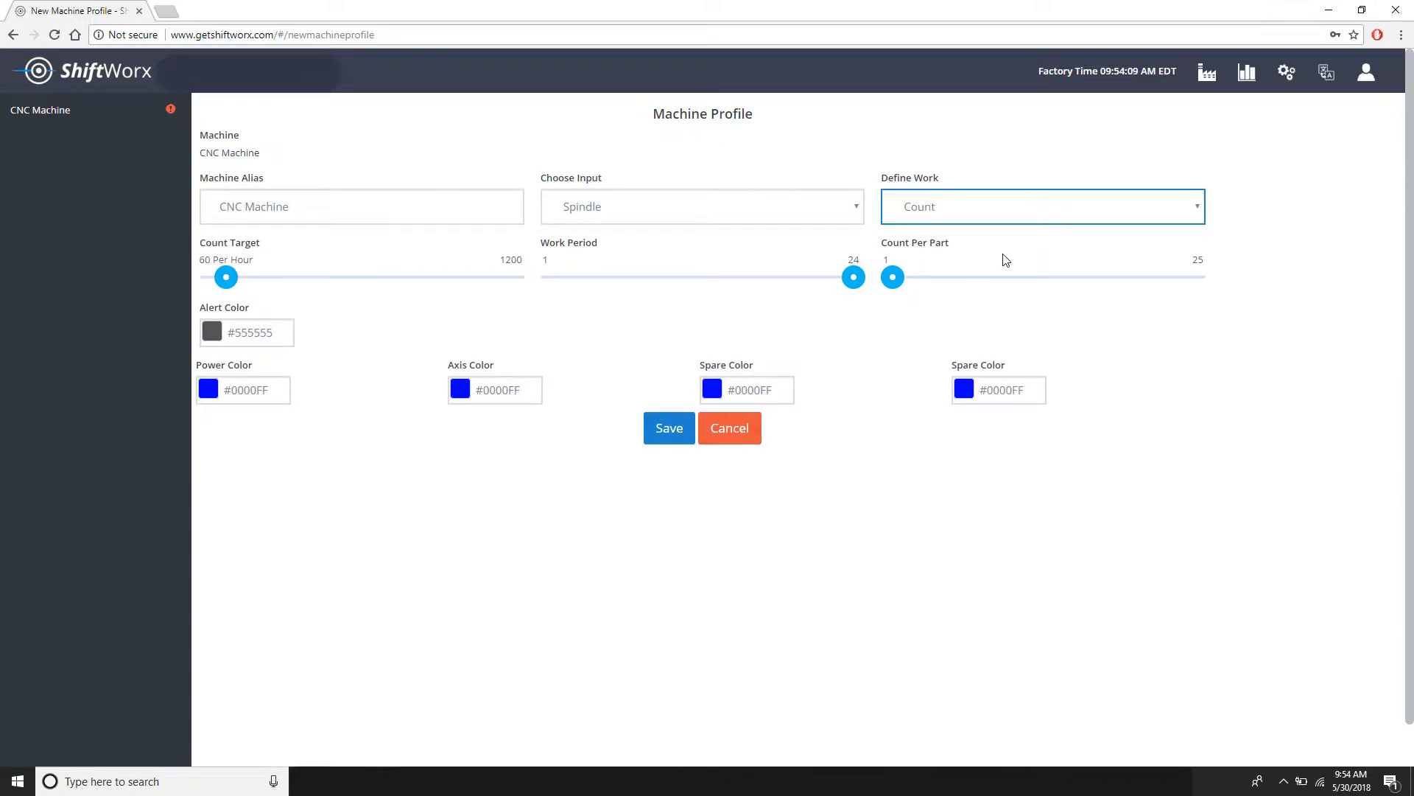
{"action": "mouse_move", "coordinate": [838, 329]}
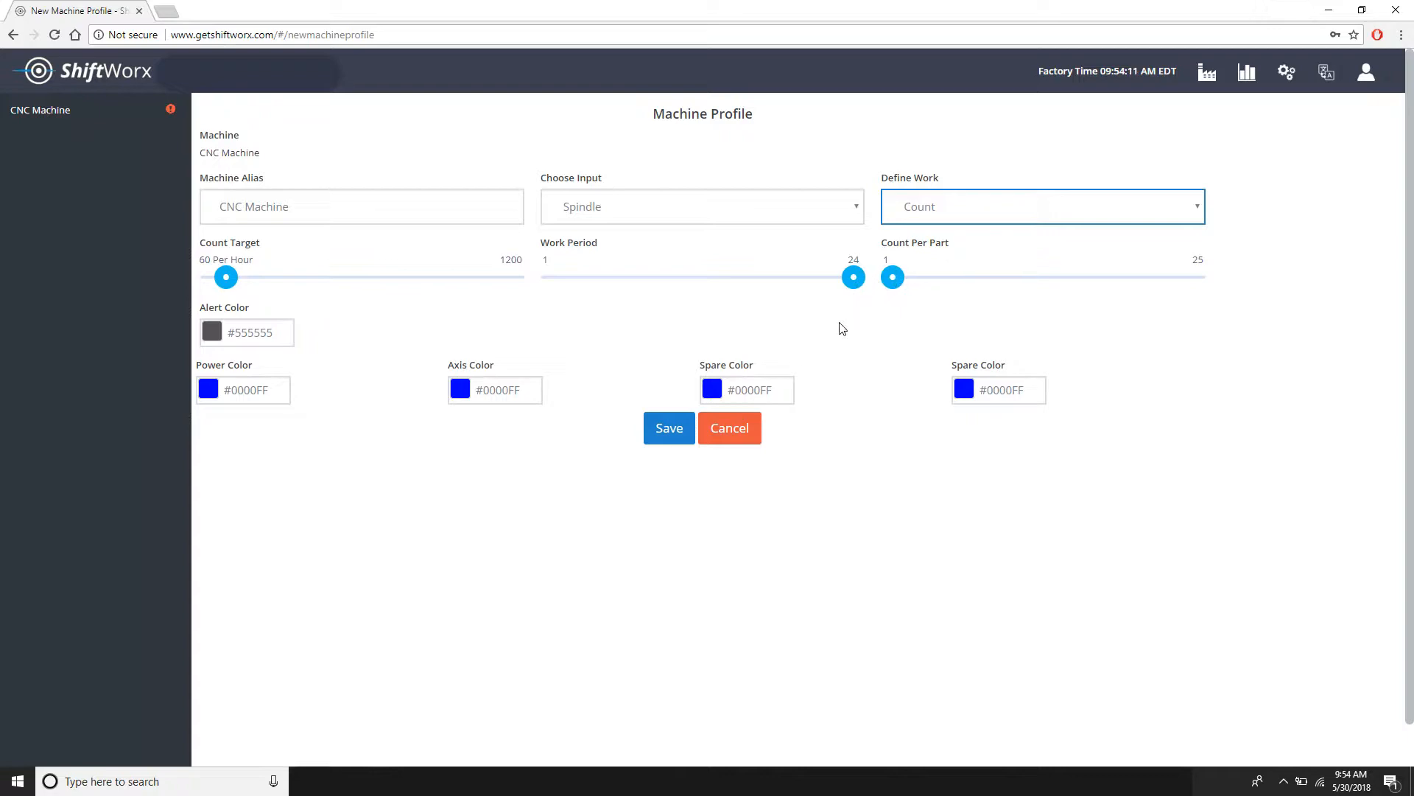
{"action": "mouse_move", "coordinate": [1164, 199]}
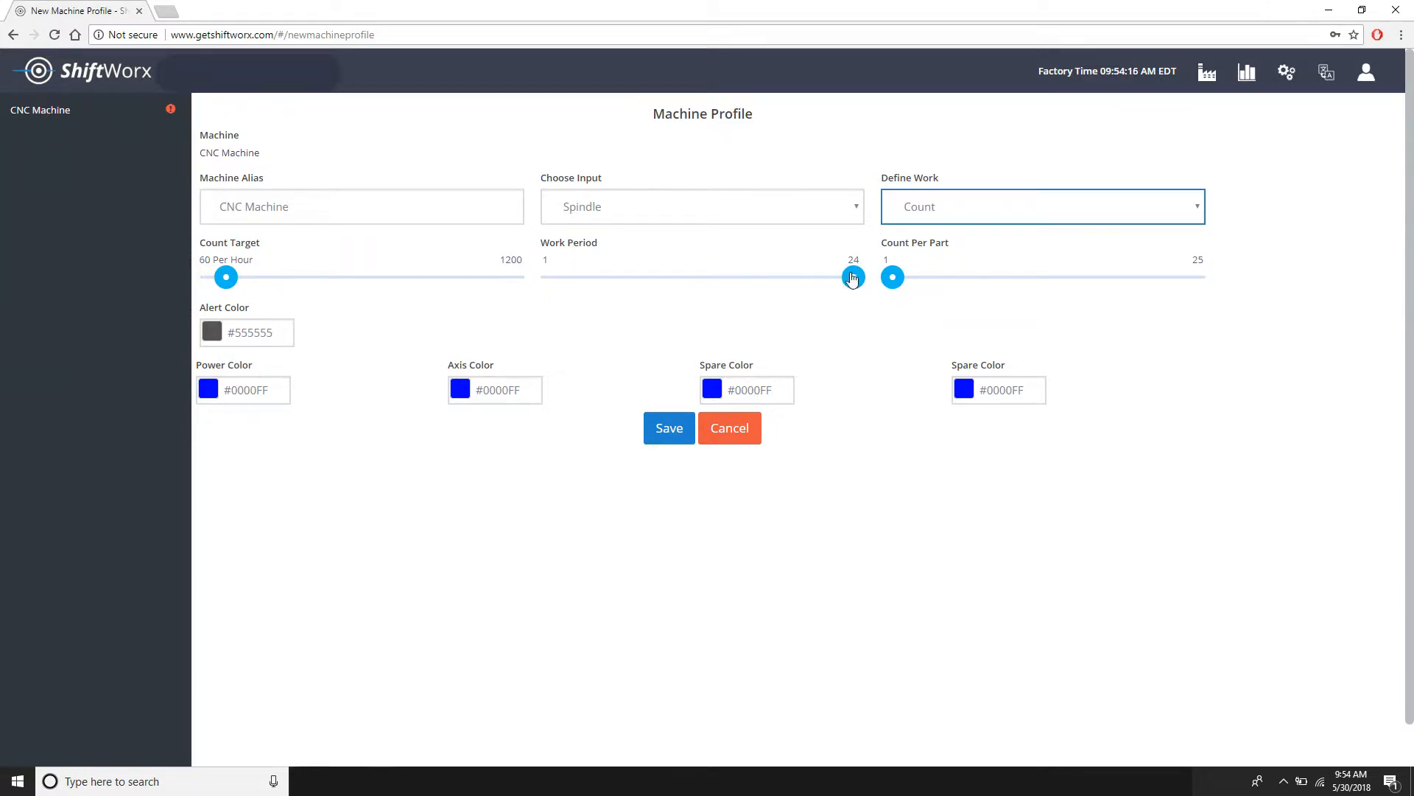
{"action": "left_click", "coordinate": [1042, 206]}
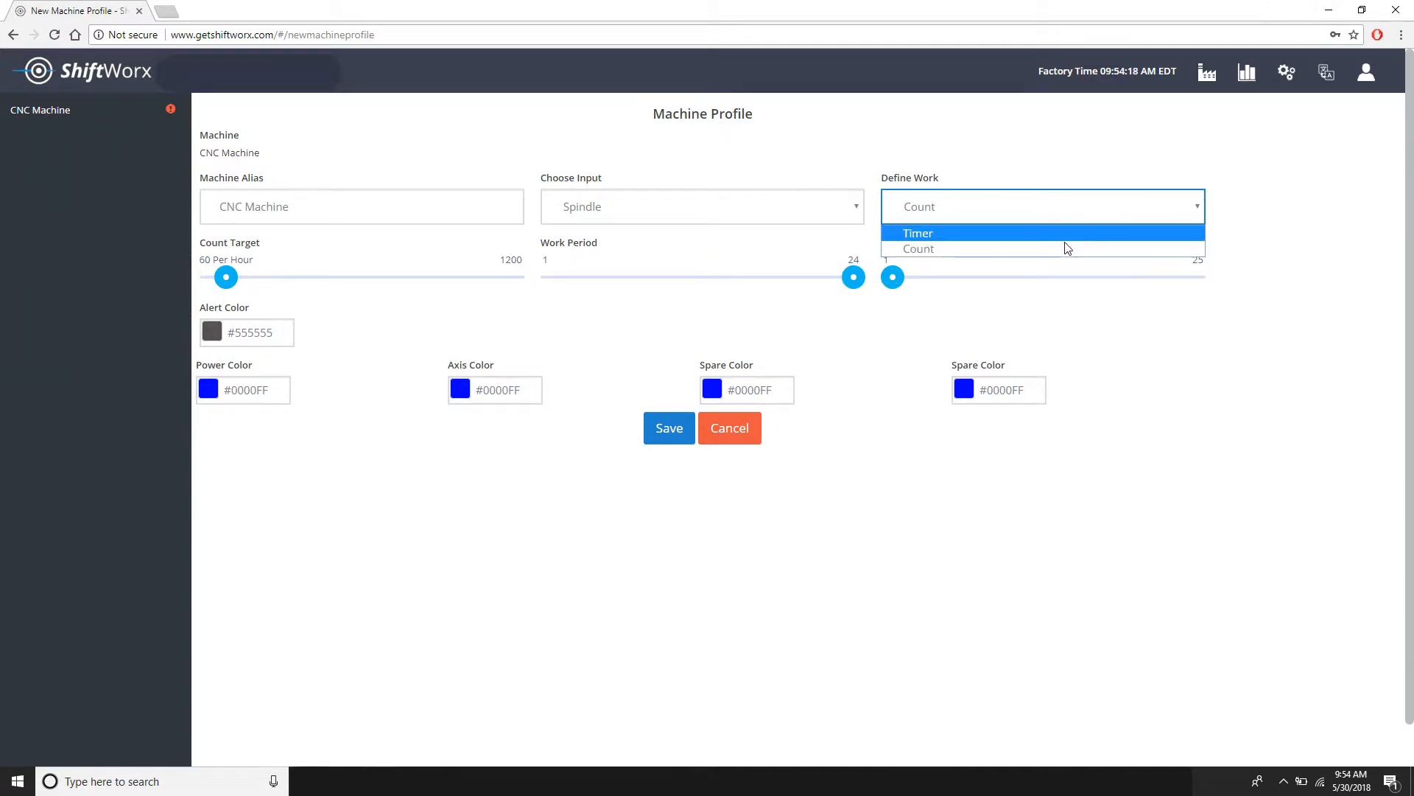
{"action": "left_click", "coordinate": [918, 233]}
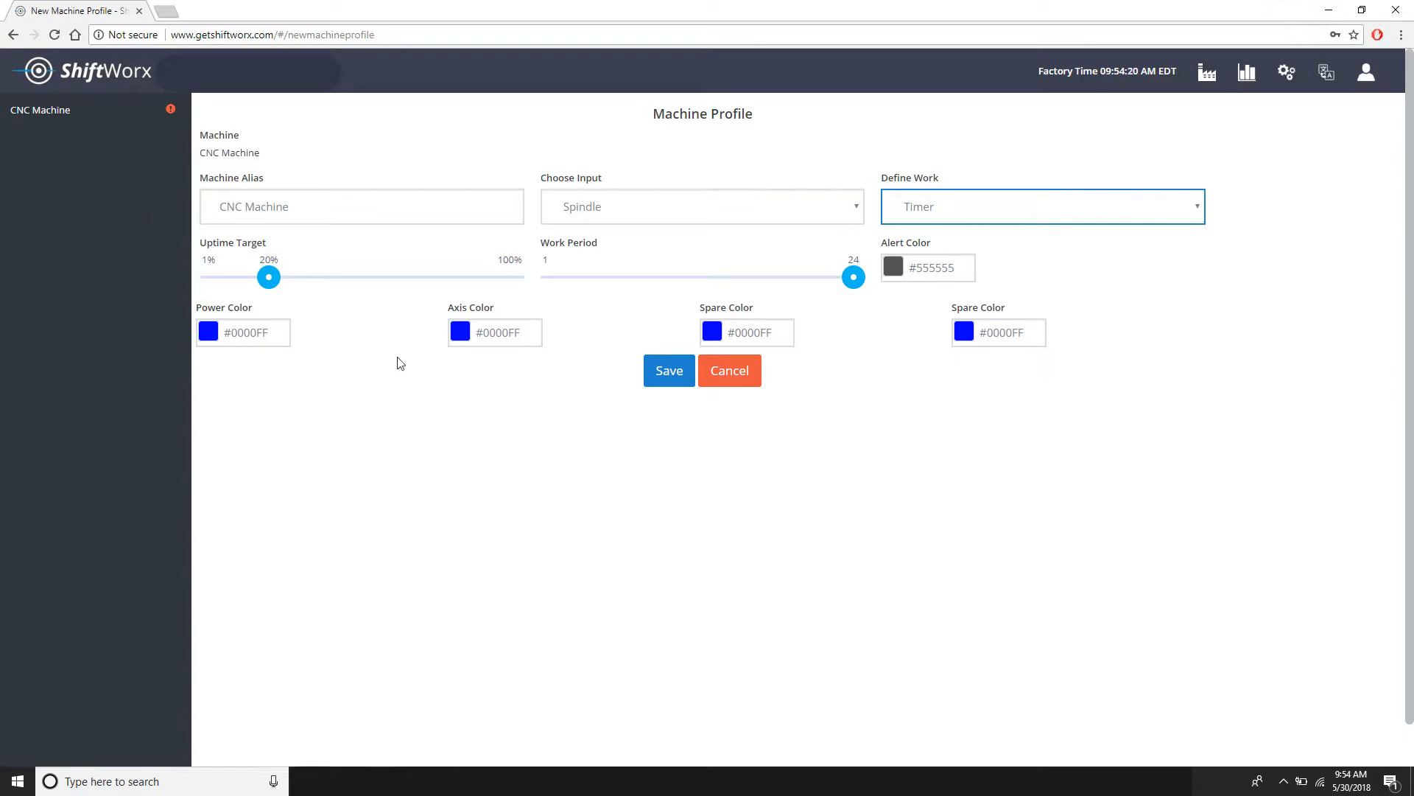
- Set input colours: pink Power, cyan Axis, orange and green Spare
{"action": "left_click", "coordinate": [243, 331]}
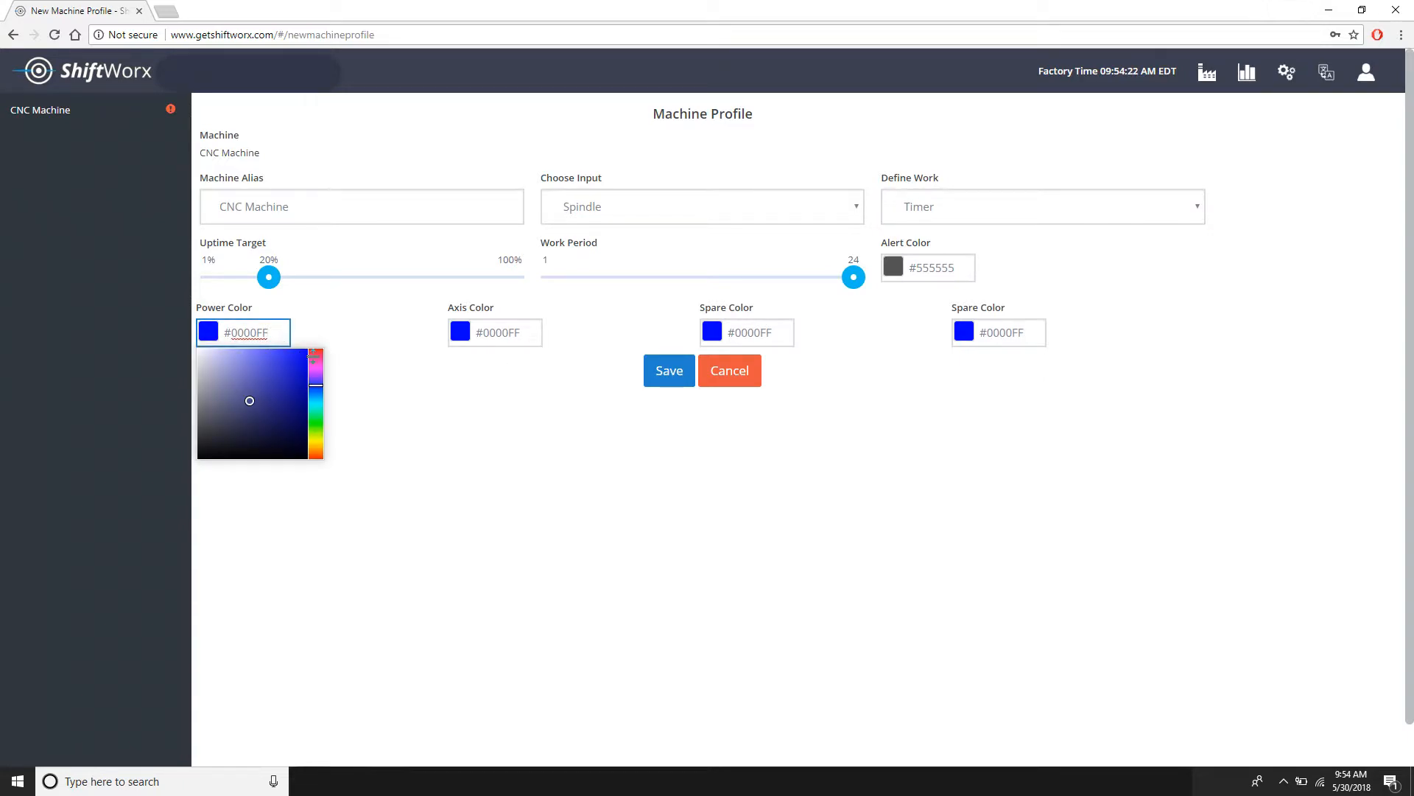
{"action": "left_click", "coordinate": [495, 331]}
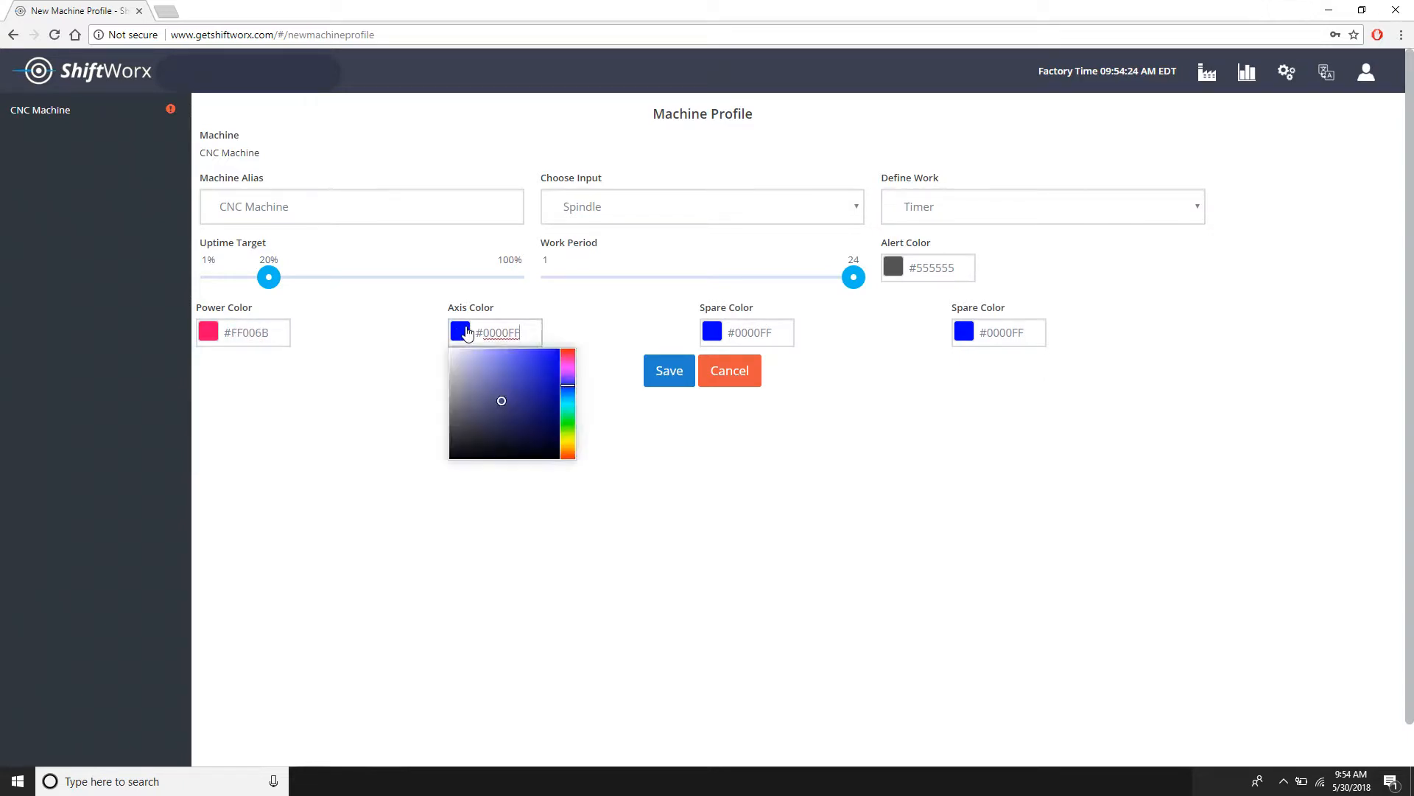
{"action": "left_click", "coordinate": [566, 370]}
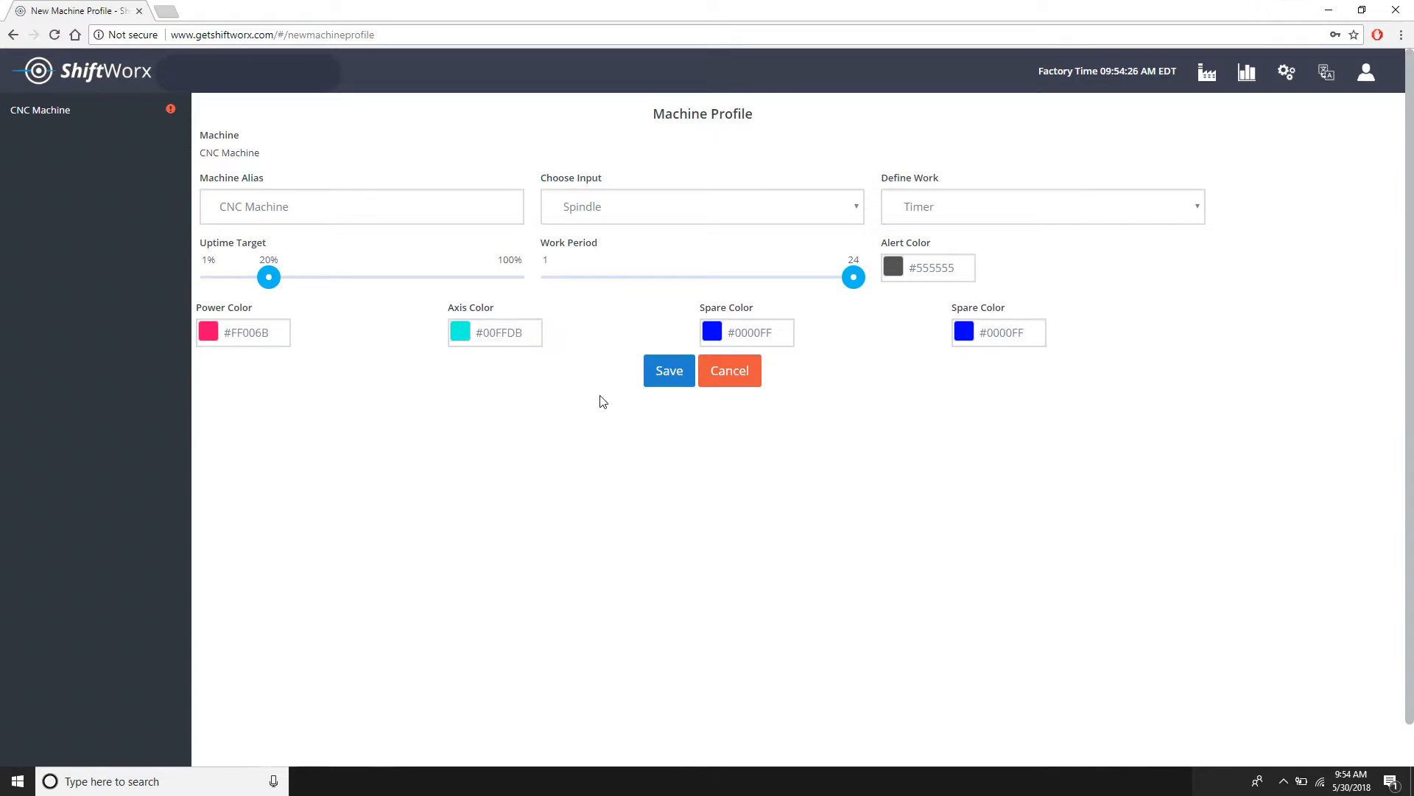
{"action": "left_click", "coordinate": [745, 332]}
{"action": "type", "text": "#FF00D1"}
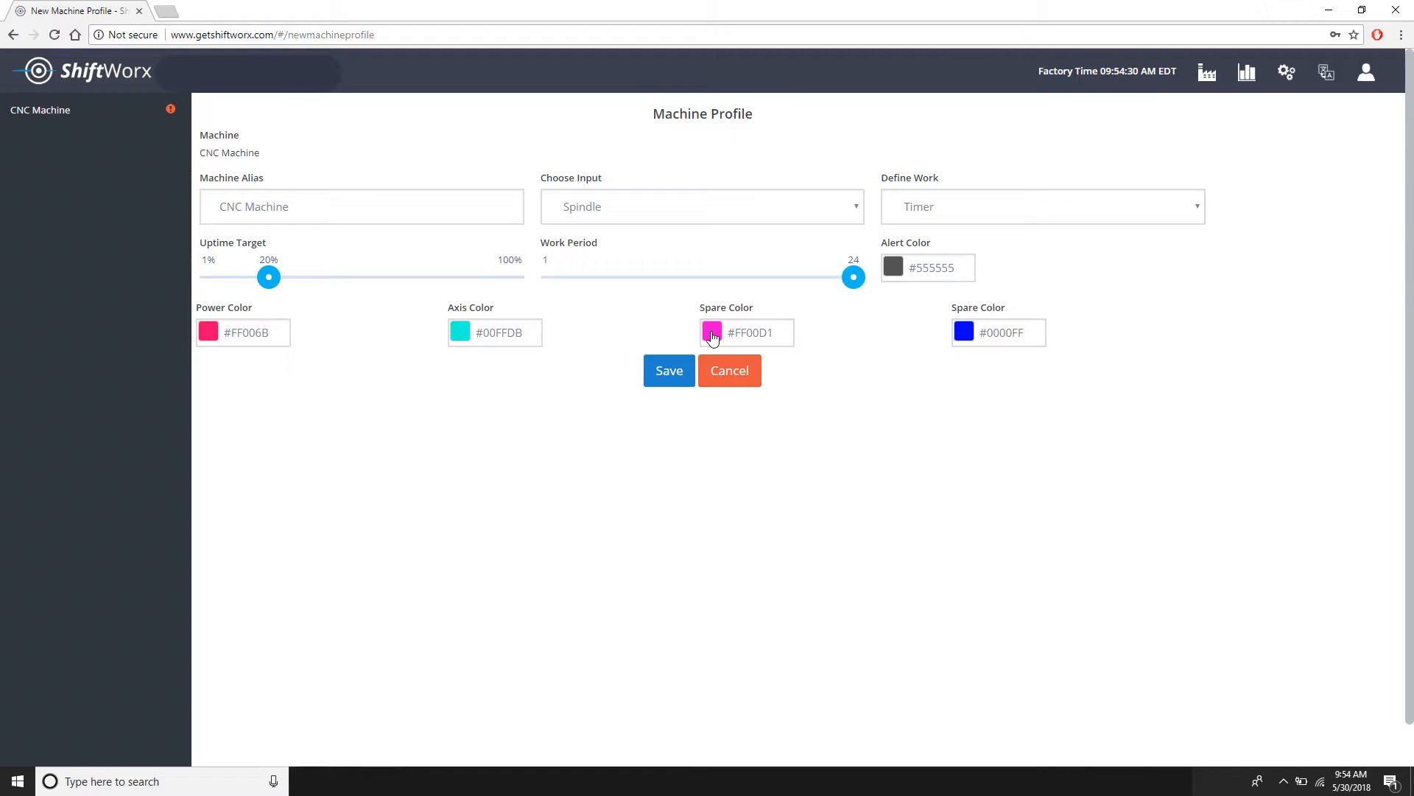
{"action": "left_click", "coordinate": [712, 332]}
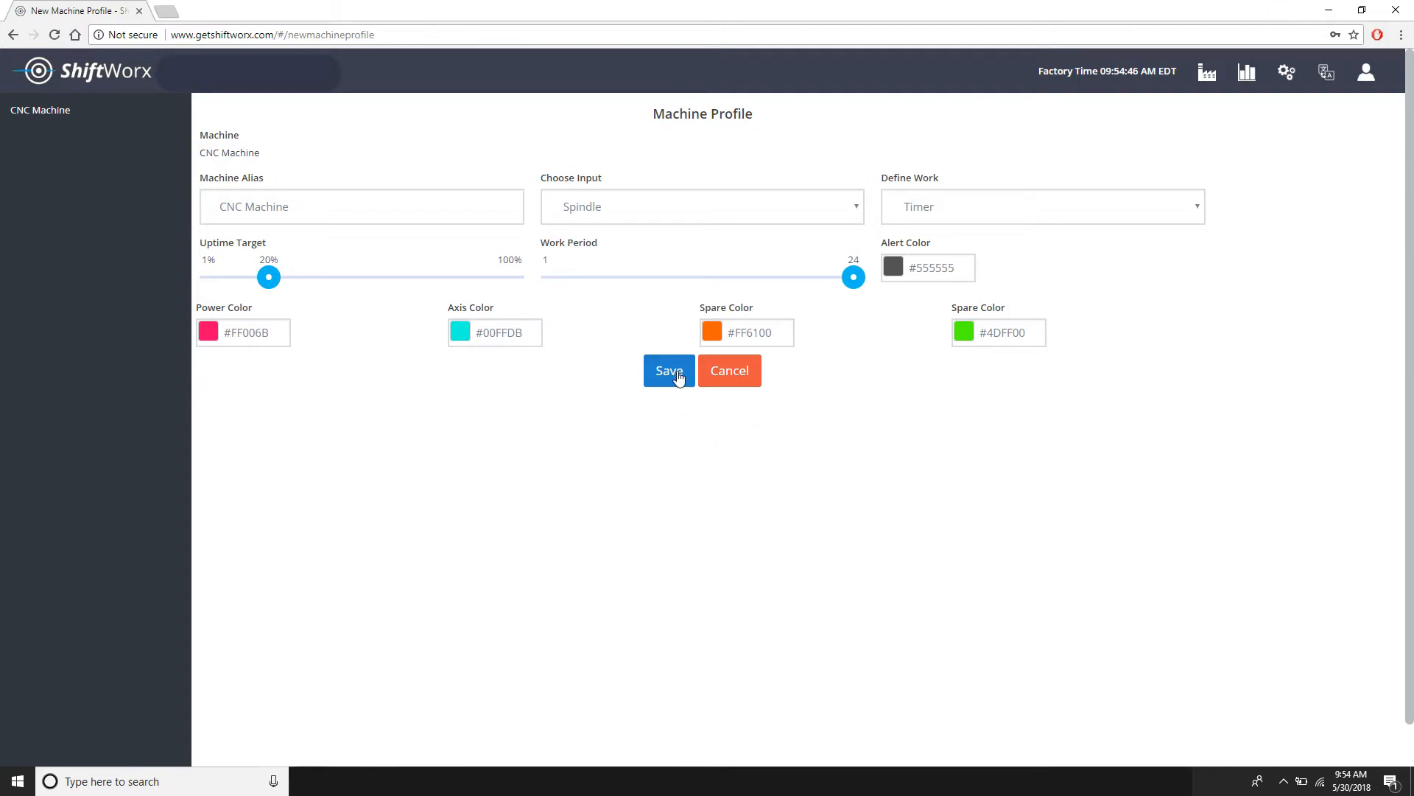
- Save the CNC Machine profile and confirm the saved message
{"action": "left_click", "coordinate": [669, 369]}
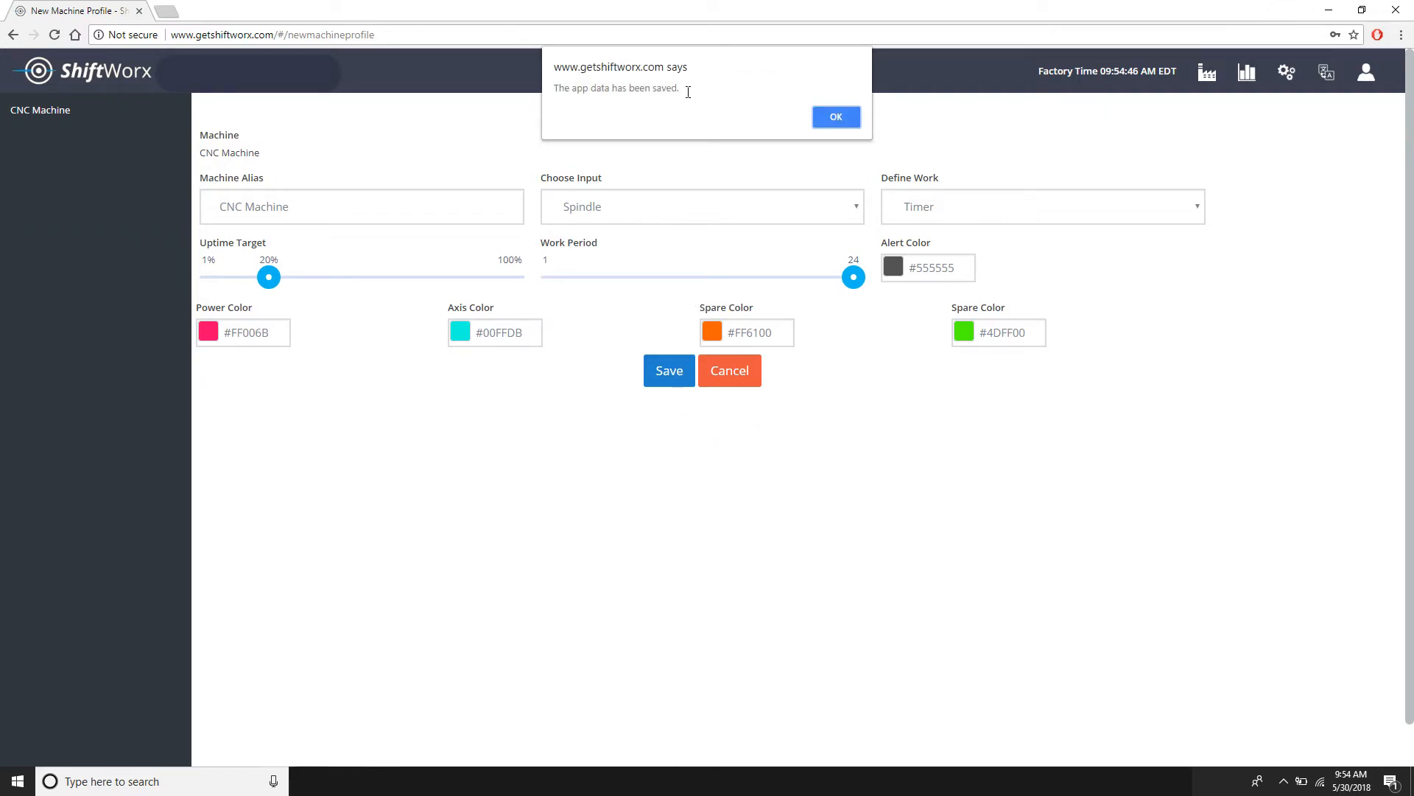
{"action": "left_click", "coordinate": [833, 116]}
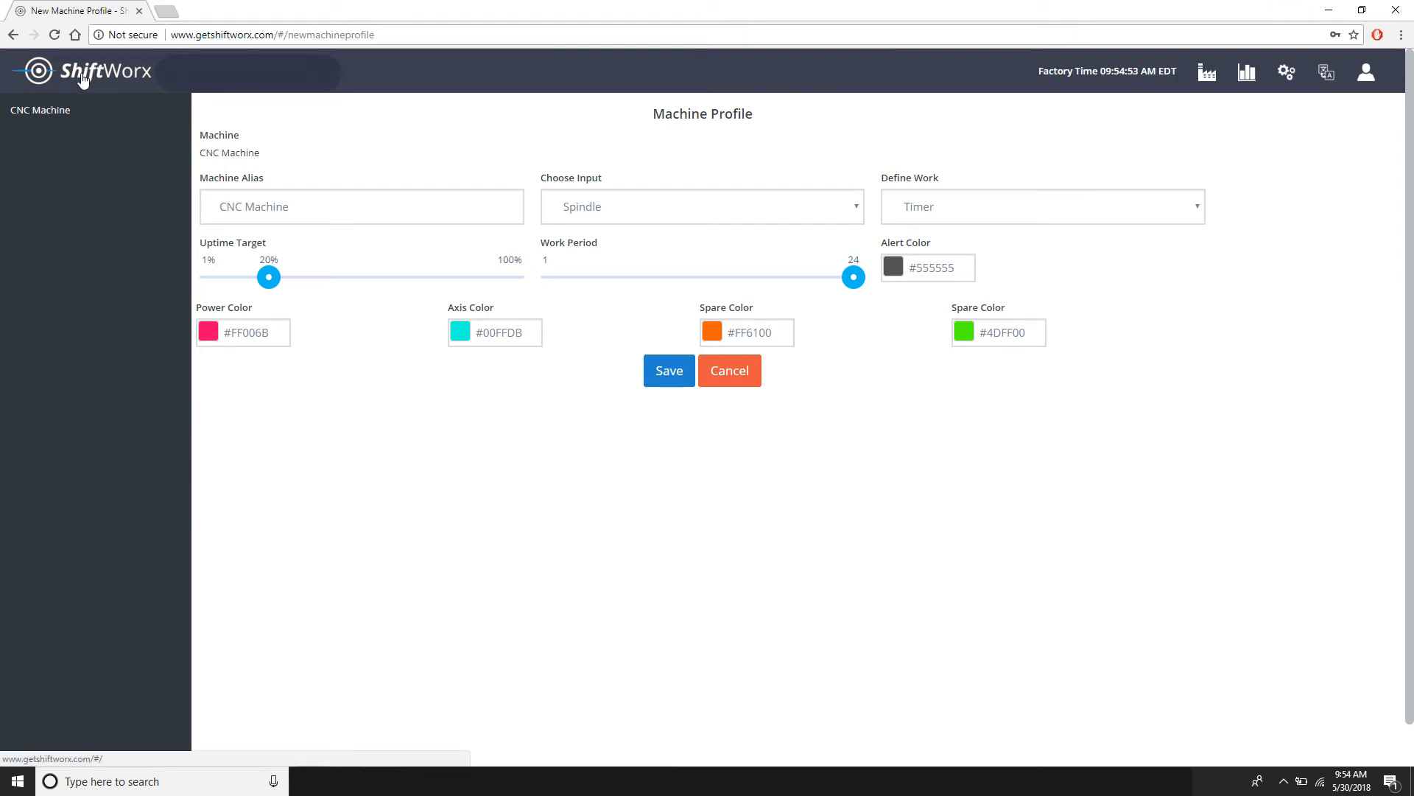
{"action": "mouse_move", "coordinate": [1187, 71]}
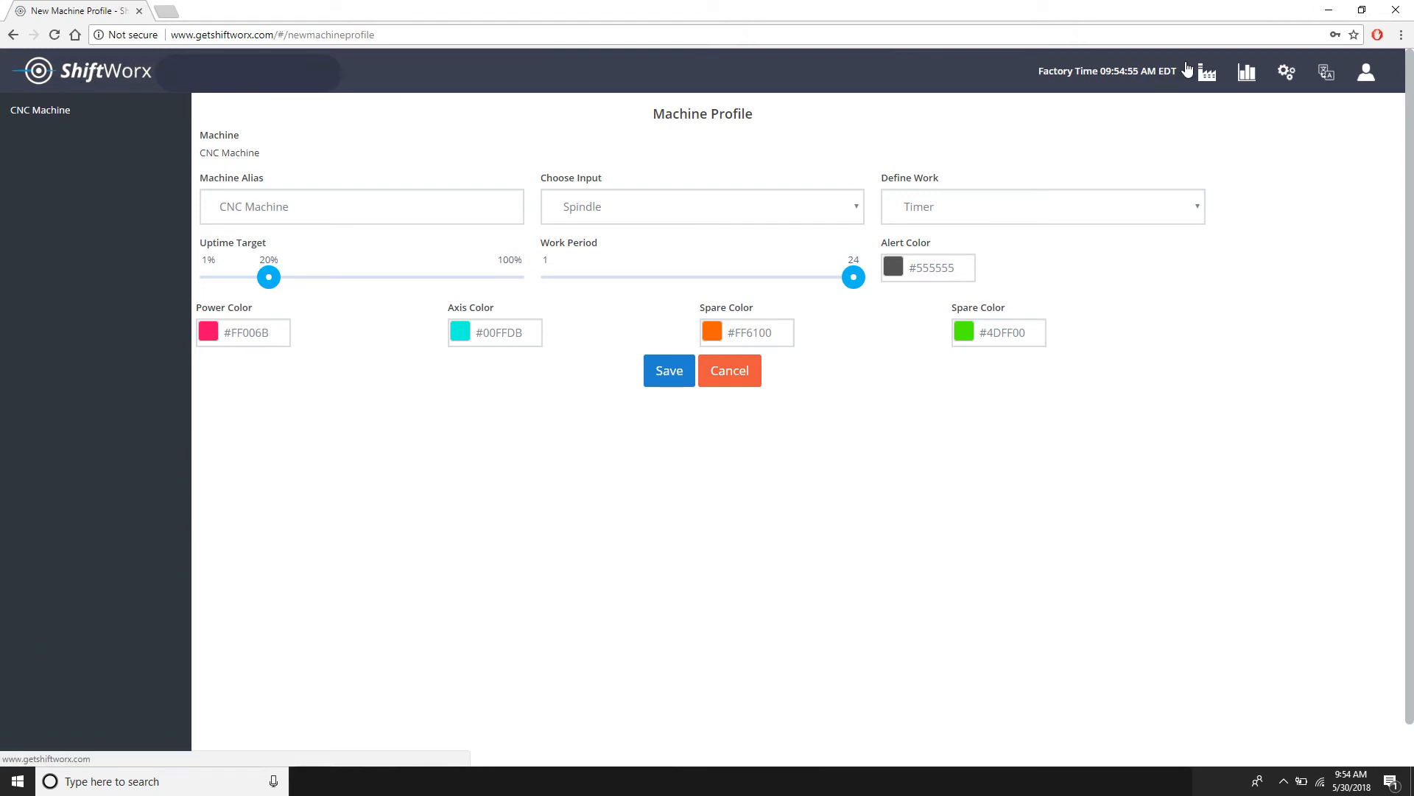
- Show the WatchLive timeline for CNC Machine from the reports menu
{"action": "left_click", "coordinate": [1246, 72]}
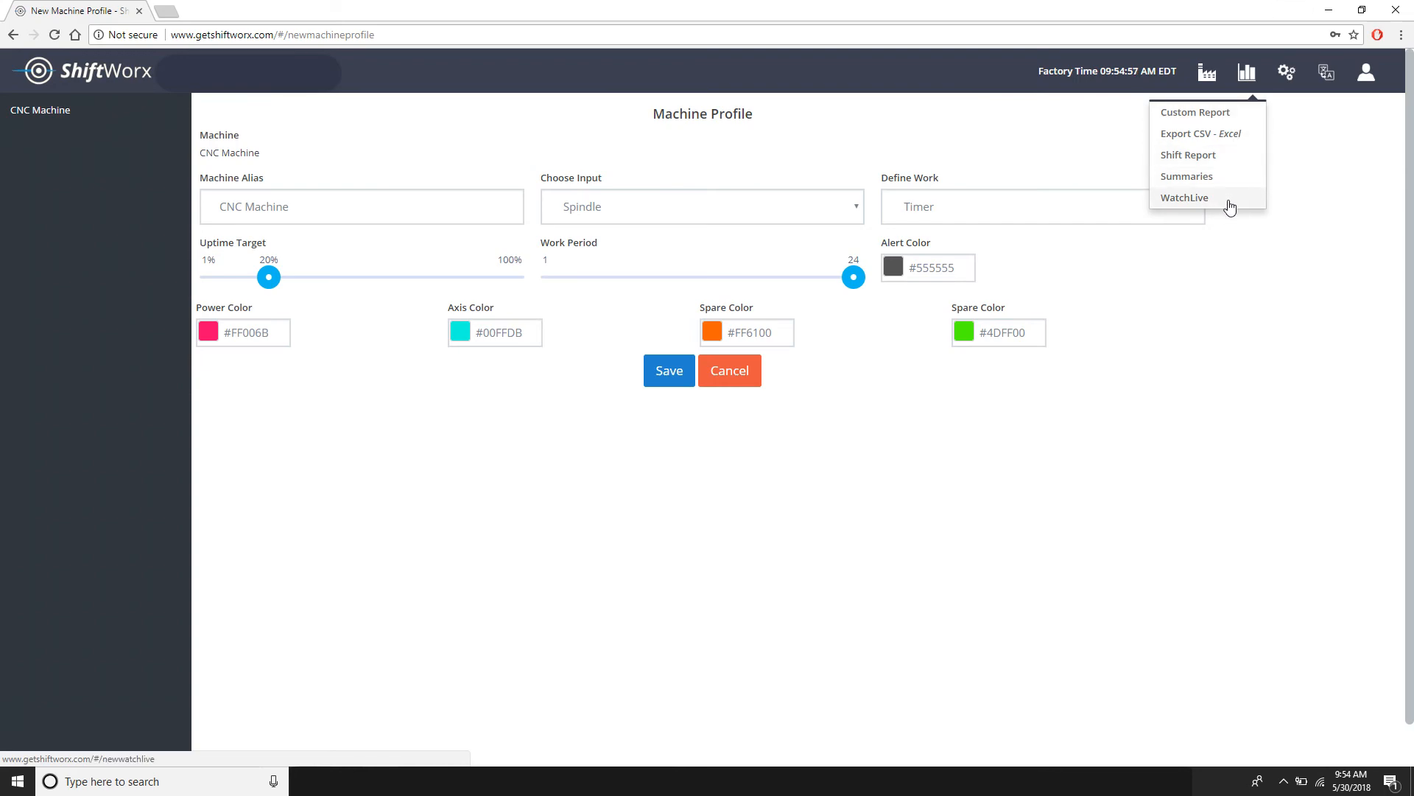
{"action": "left_click", "coordinate": [1184, 197]}
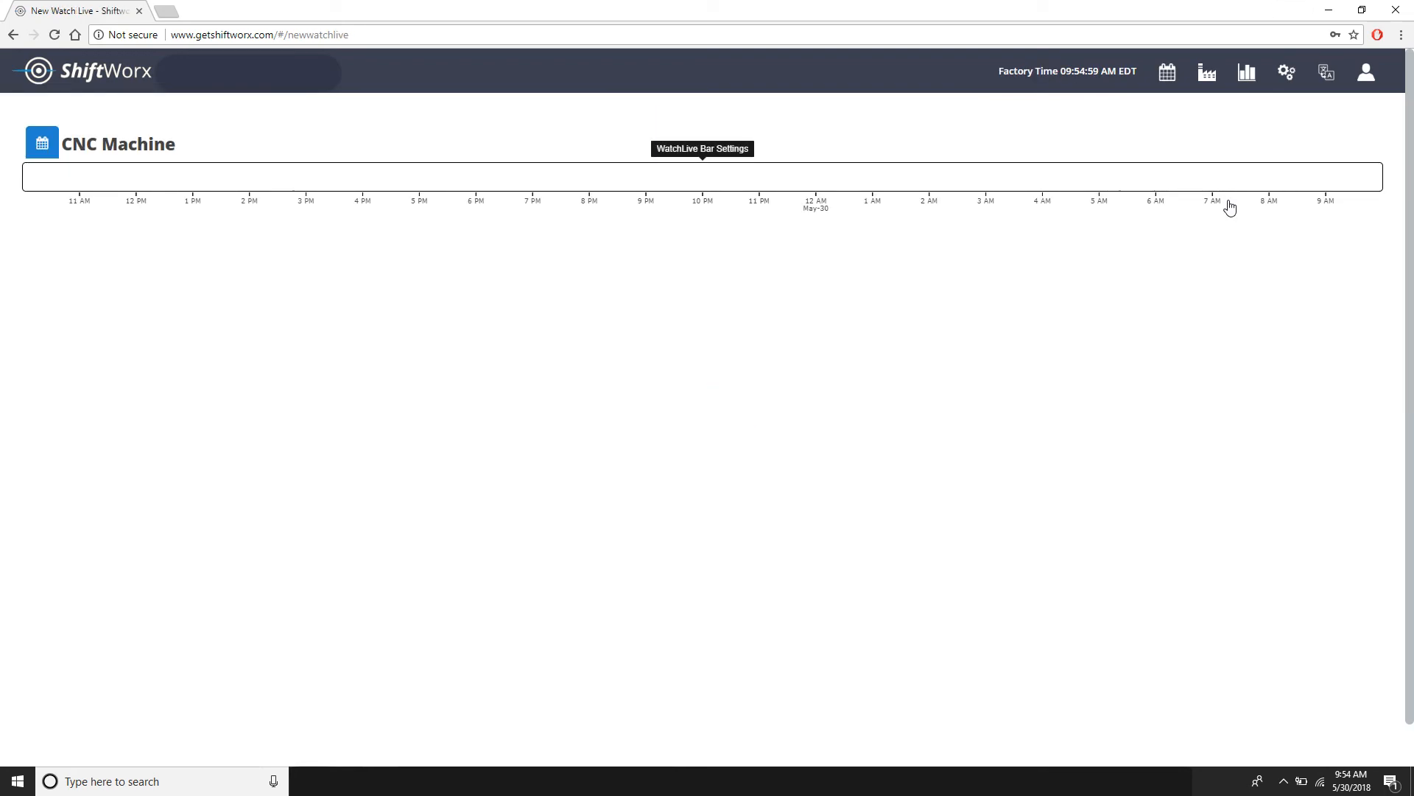
{"action": "mouse_move", "coordinate": [1132, 293]}
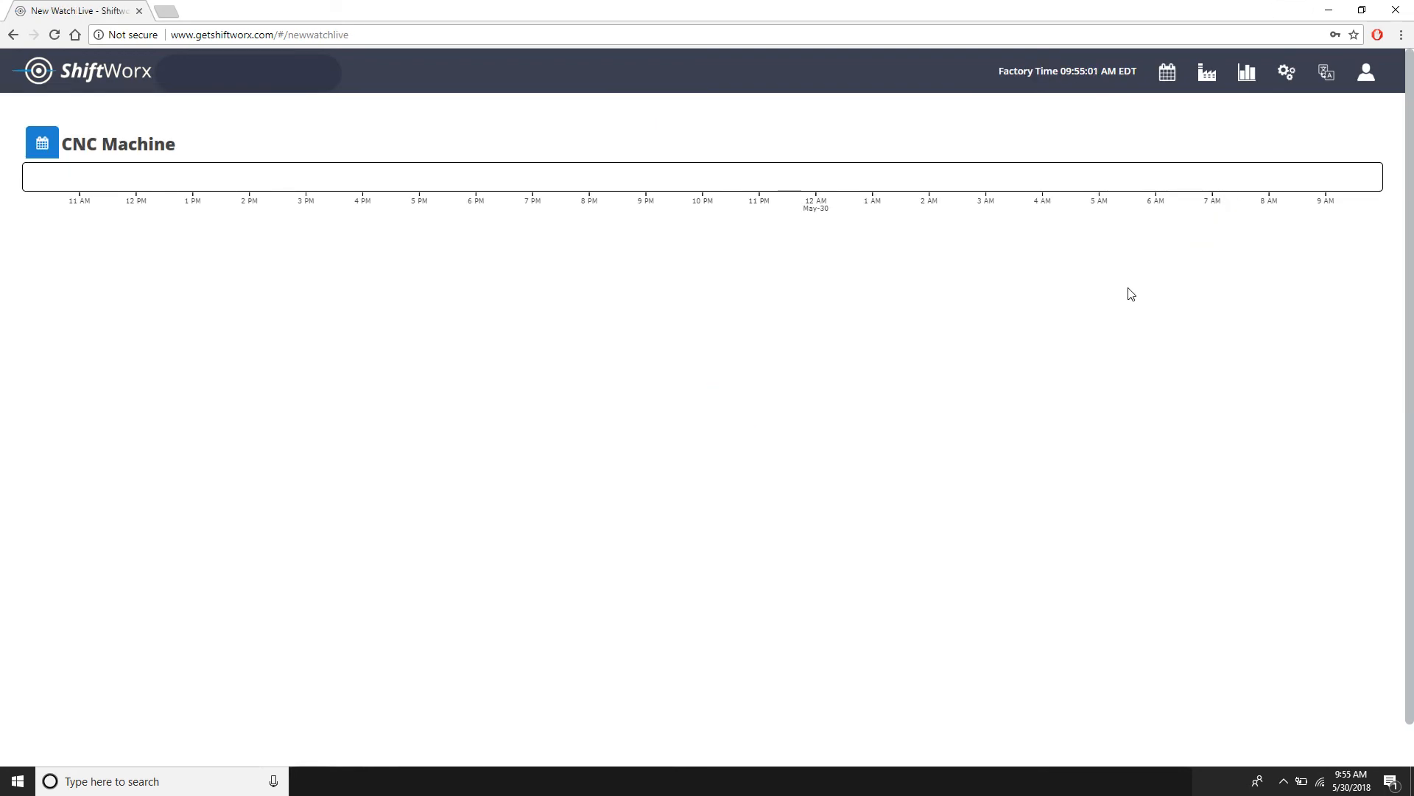